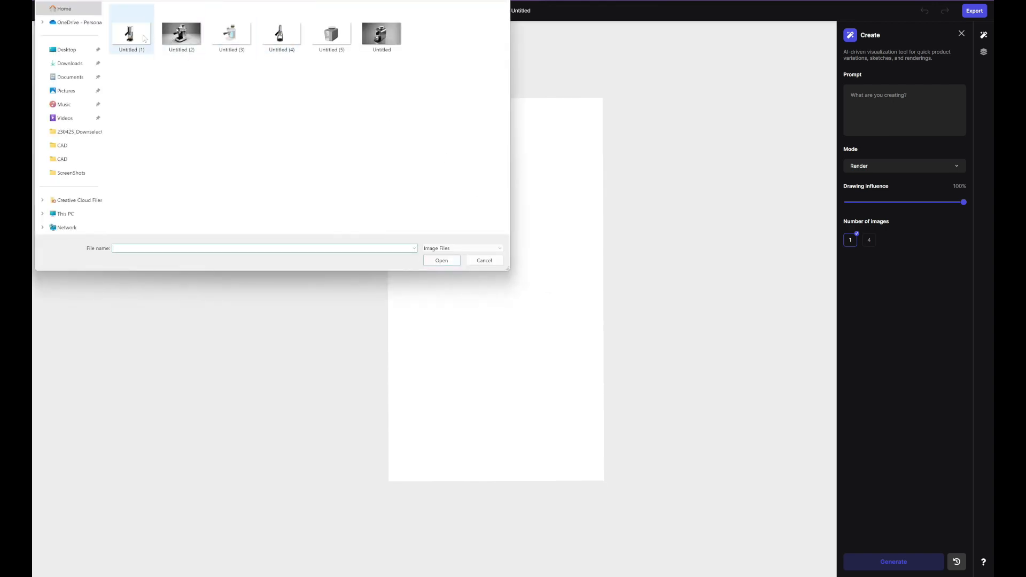
# - Import the espresso machine picture from the Open dialog onto the canvas
pyautogui.click(442, 260)
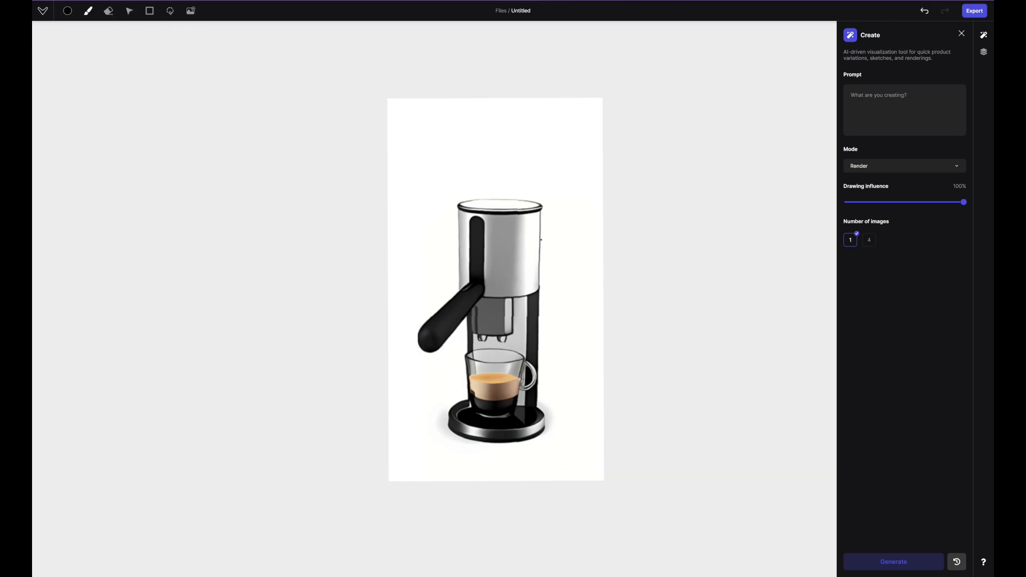
# - Generate four Refine/Iterate renders from an espresso 'keyshot render' prompt and confirm them as layers
pyautogui.write('Espresso machine concept')
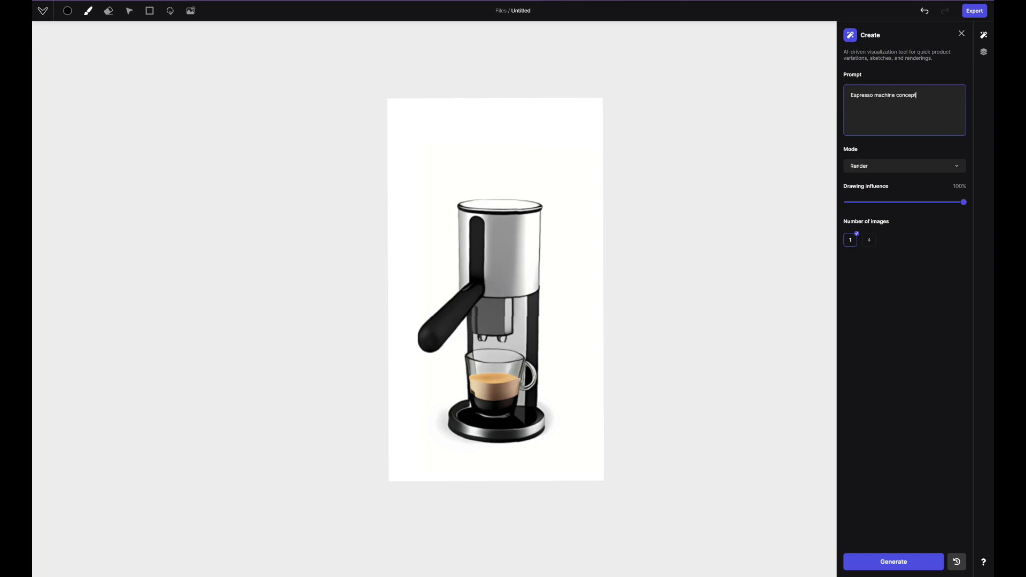
pyautogui.write(', keyshot render')
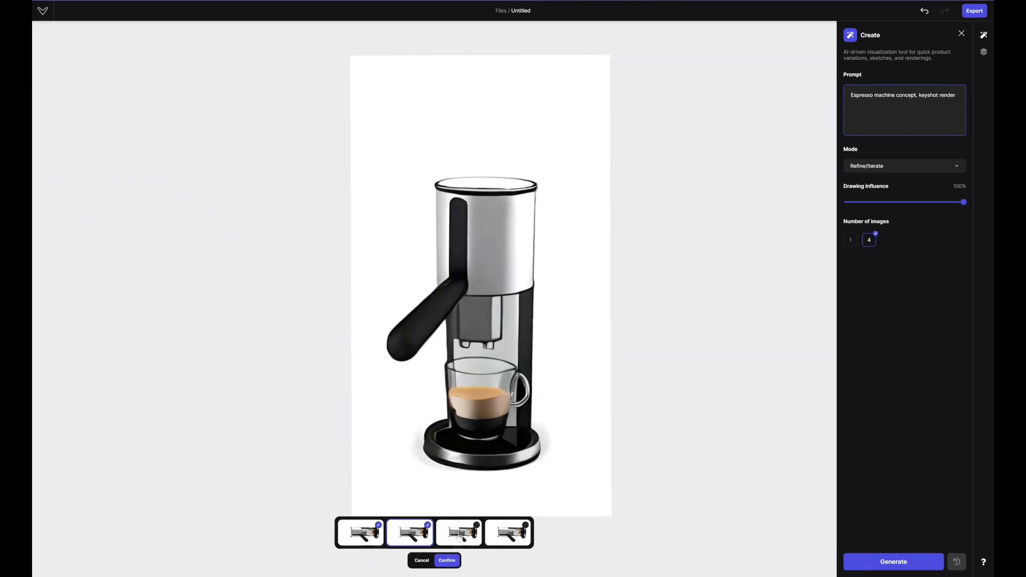
pyautogui.click(459, 533)
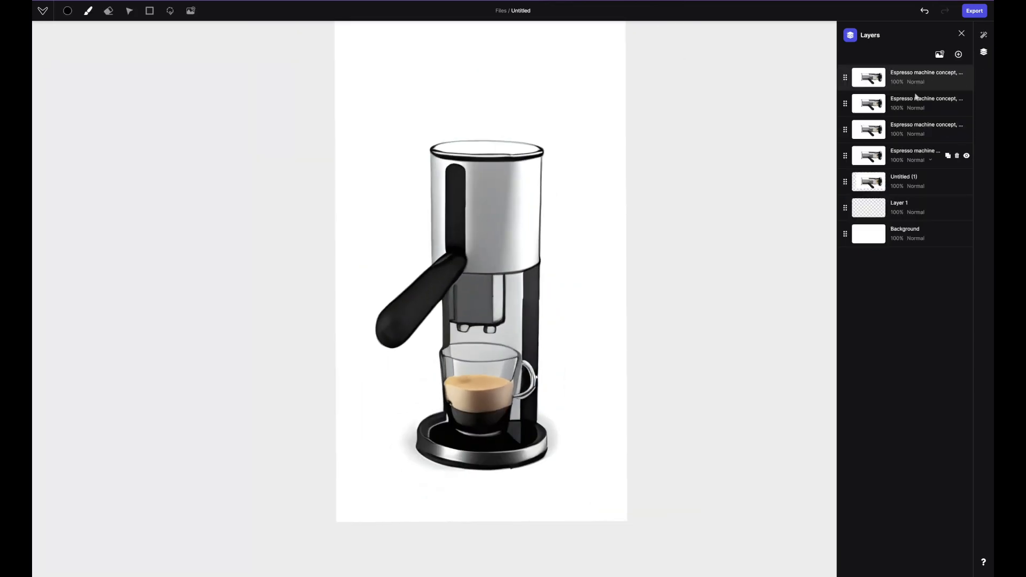
# - On a new layer, paint the light-blue tank with a white water line and bubbles
pyautogui.click(926, 77)
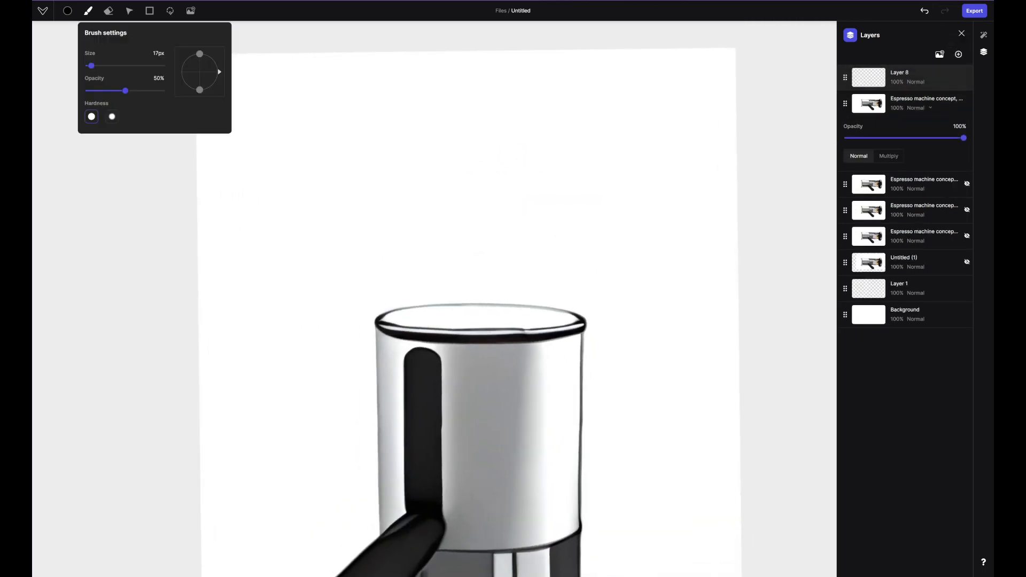
pyautogui.click(89, 11)
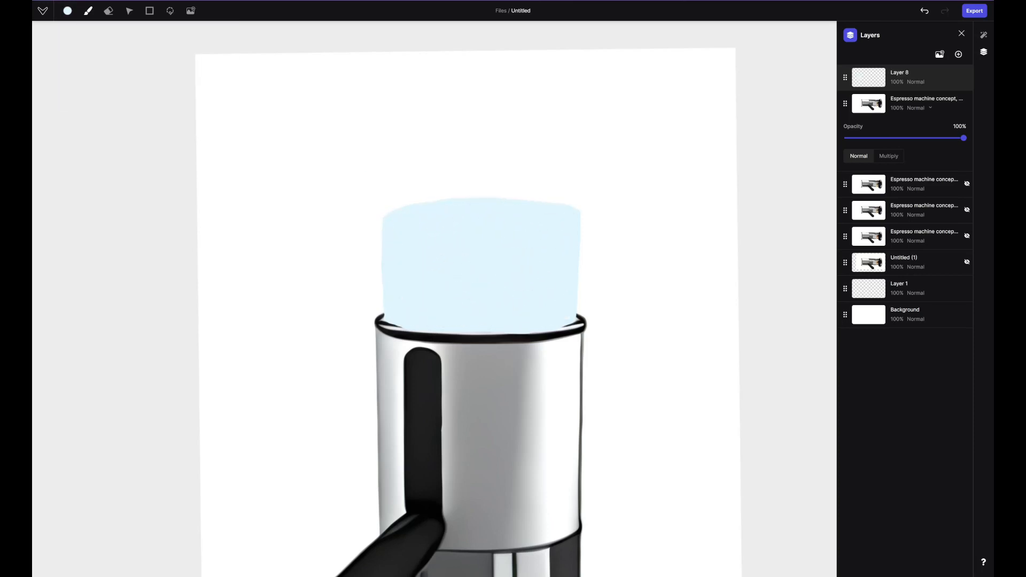
pyautogui.click(89, 10)
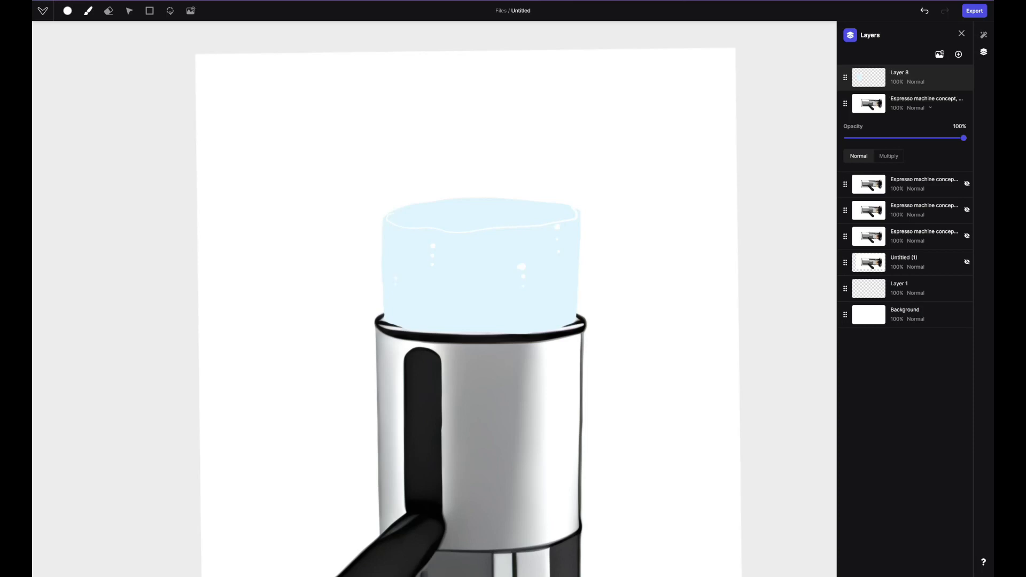
# - Add thin tank edges and a grey lid, then lasso the tank area for rendering
pyautogui.click(66, 11)
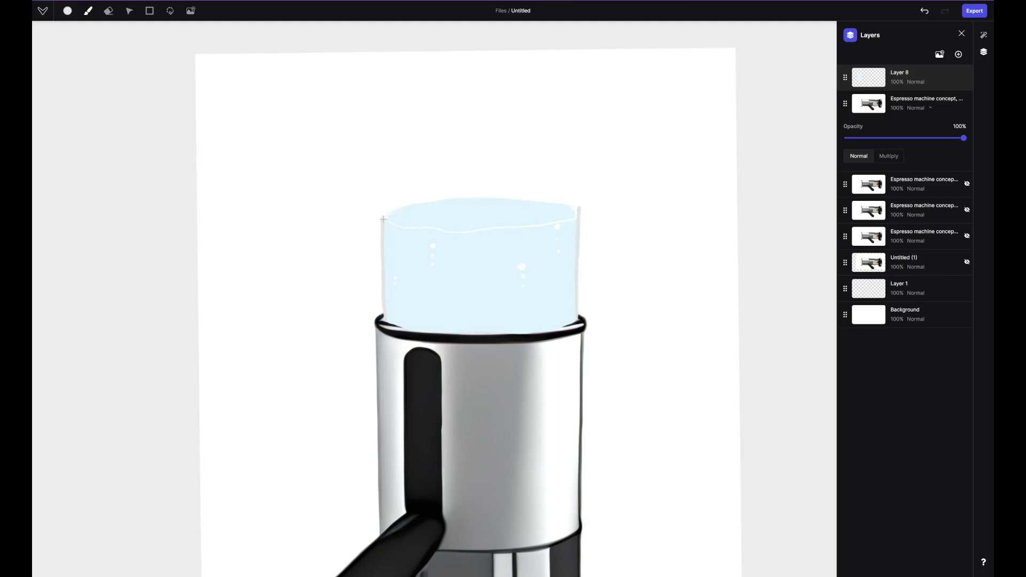
pyautogui.moveTo(383, 219); pyautogui.dragTo(466, 175)
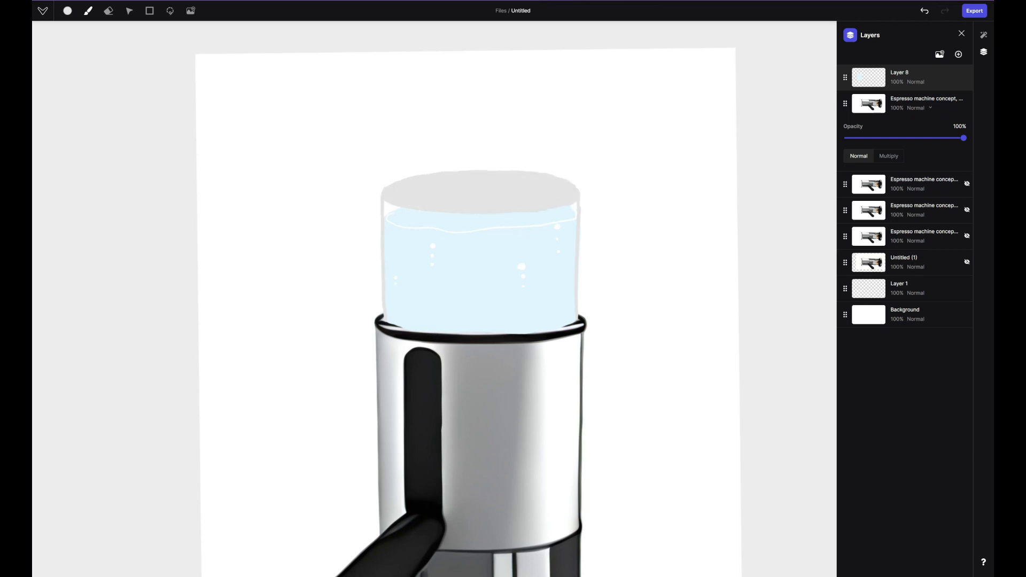
pyautogui.moveTo(389, 188); pyautogui.dragTo(488, 199)
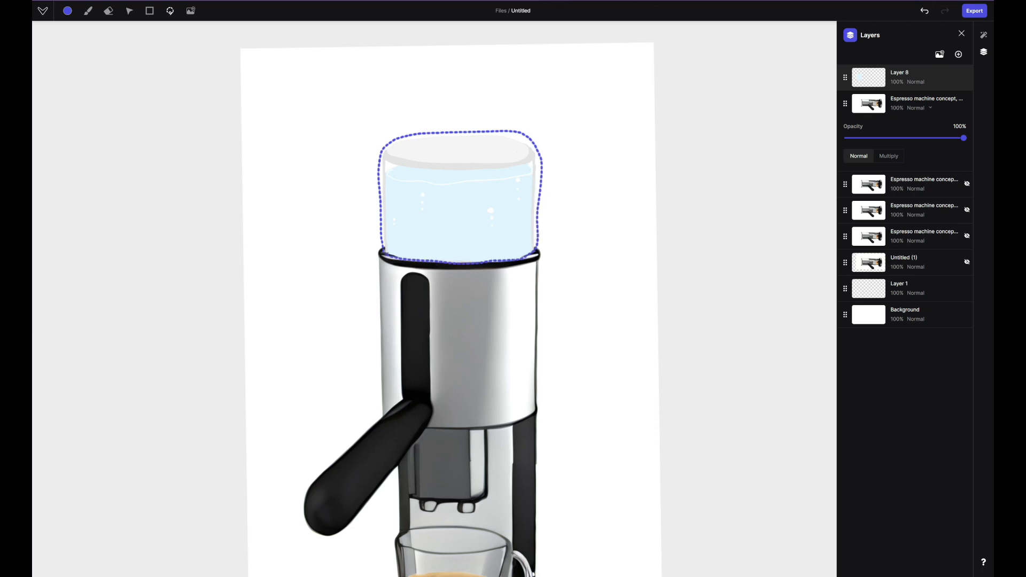
# - Render the lassoed tank in Render mode at 60% influence and confirm the frosted glass tank
pyautogui.click(984, 35)
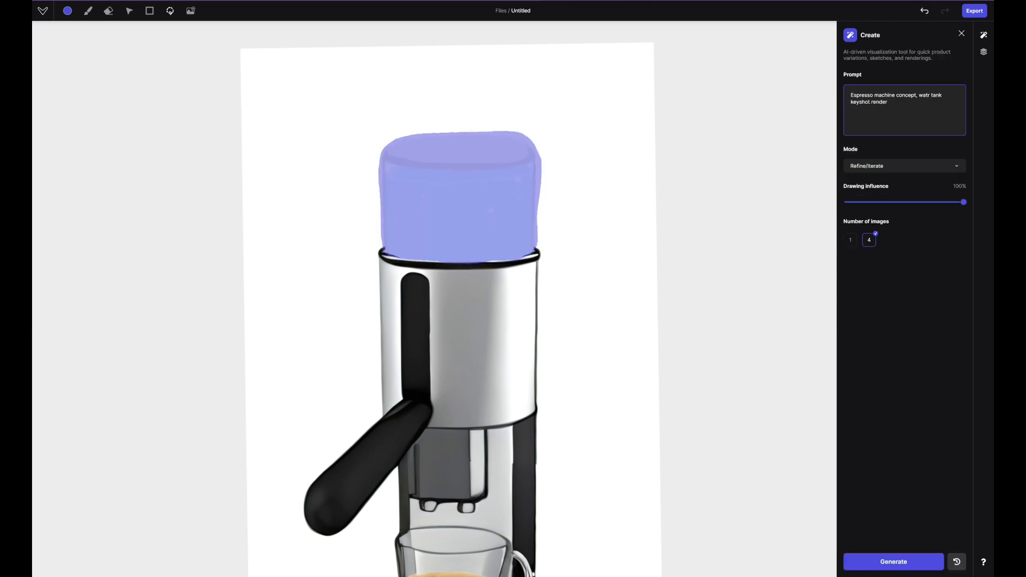
pyautogui.click(893, 561)
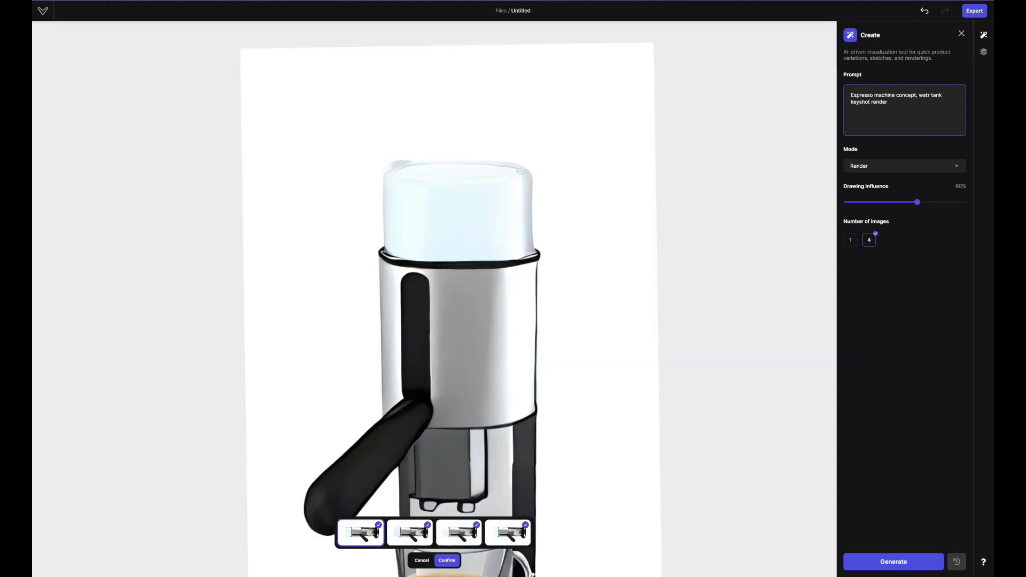
pyautogui.click(458, 532)
pyautogui.write('e')
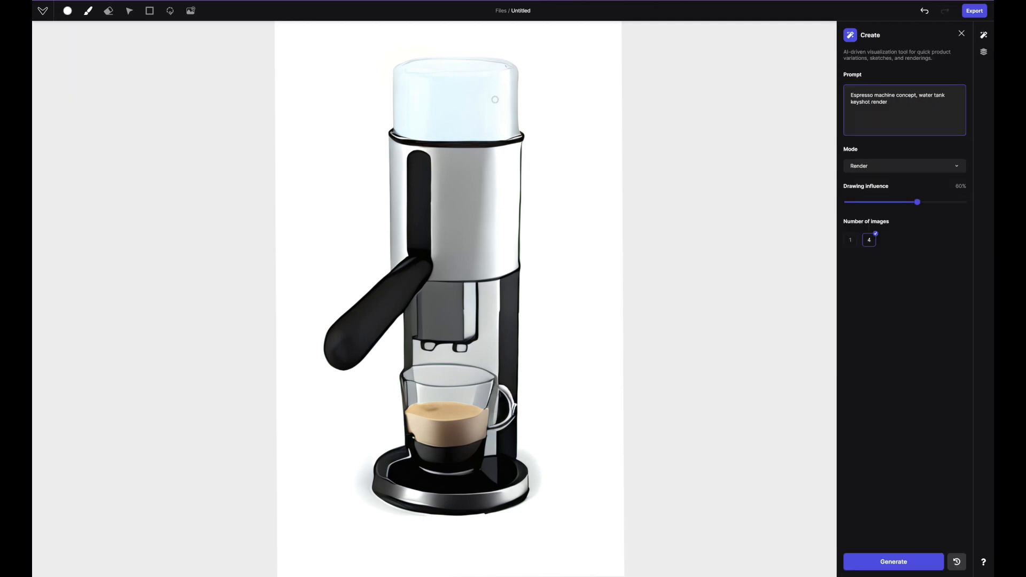
pyautogui.click(983, 51)
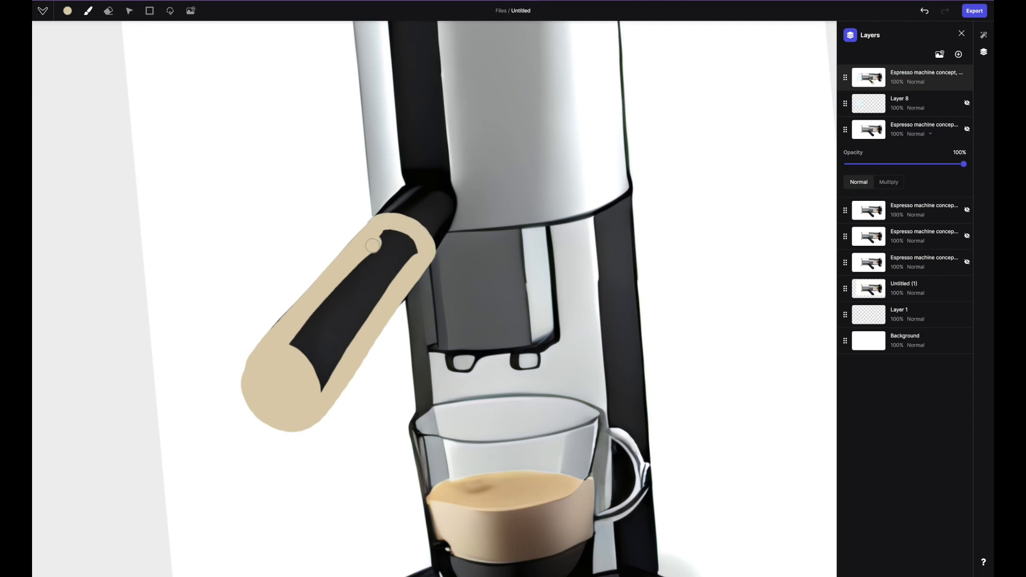
# - Paint the handle tan with darker softened grain lines and rings, then lasso it
pyautogui.click(89, 11)
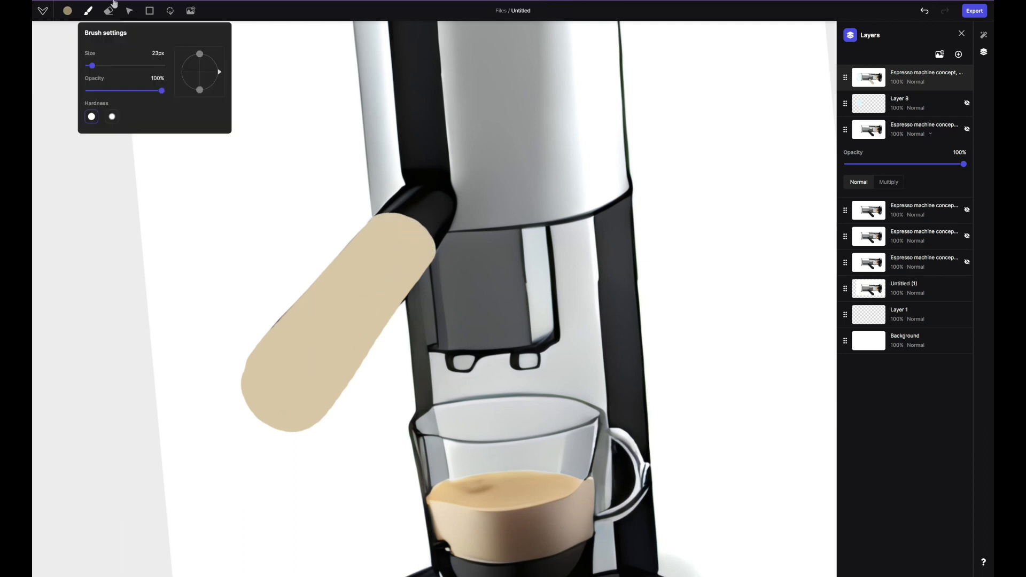
pyautogui.click(110, 11)
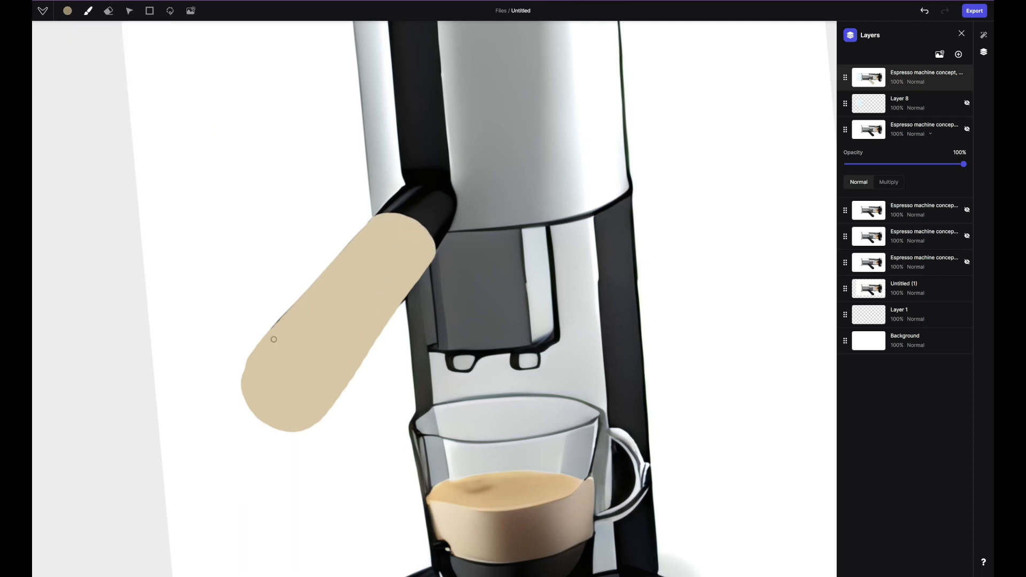
pyautogui.click(88, 11)
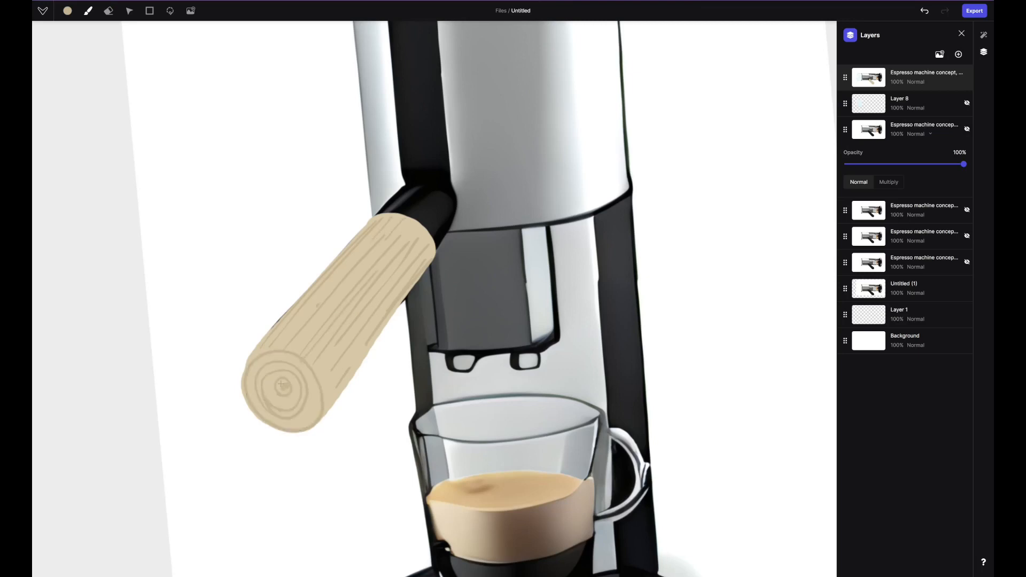
pyautogui.click(67, 11)
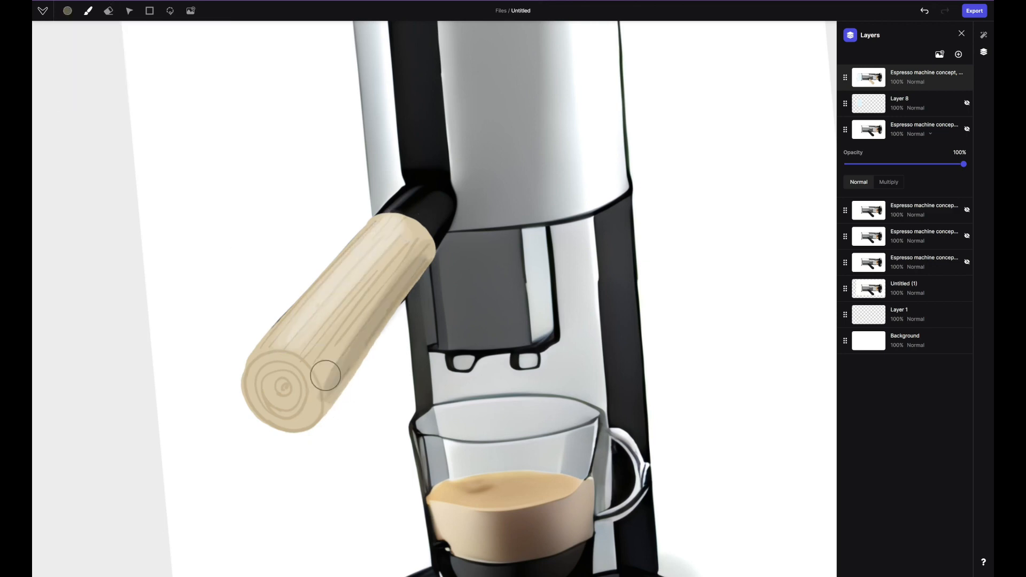
pyautogui.click(89, 11)
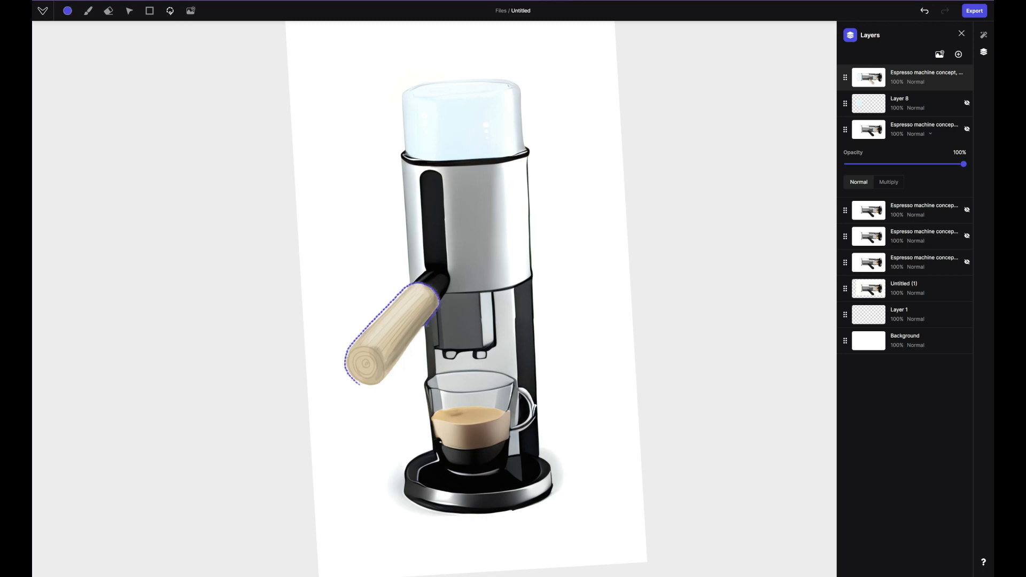
# - Render a wooden maple handle prompt with raised drawing influence and confirm a chosen variation
pyautogui.click(984, 34)
pyautogui.write('Espresso machine concept, wate')
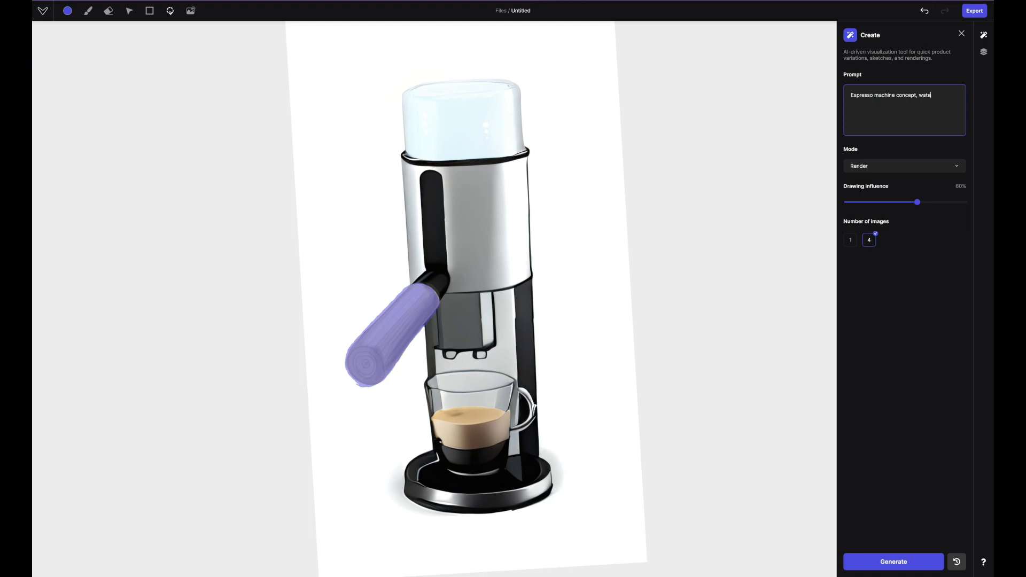
pyautogui.write('wooden hand')
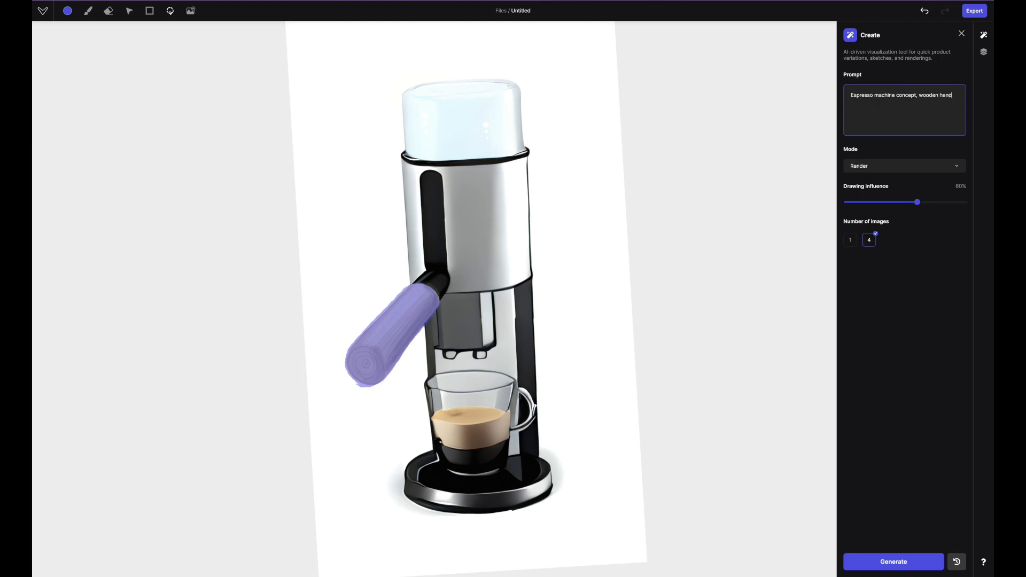
pyautogui.press('Backspace')
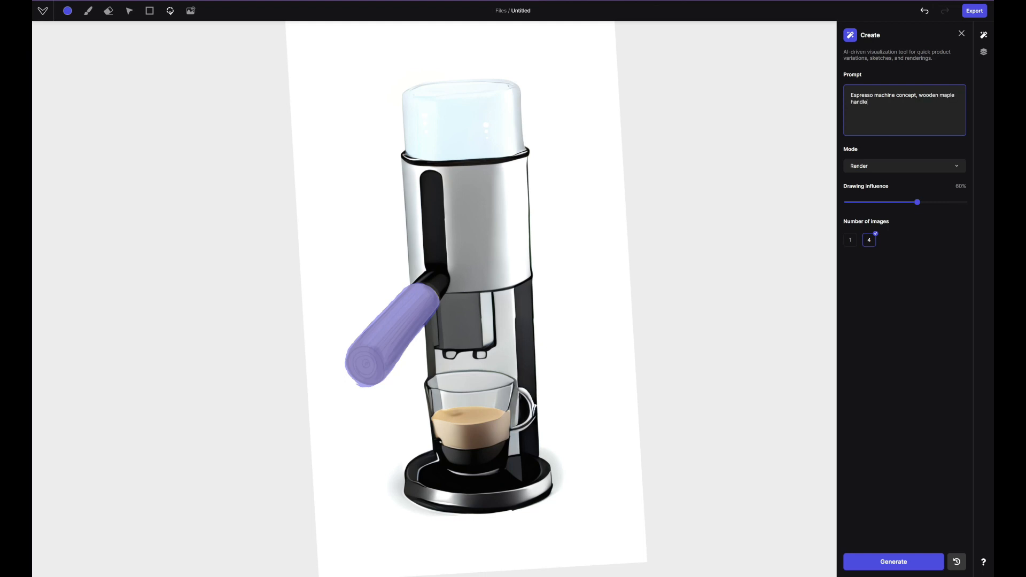
pyautogui.click(893, 561)
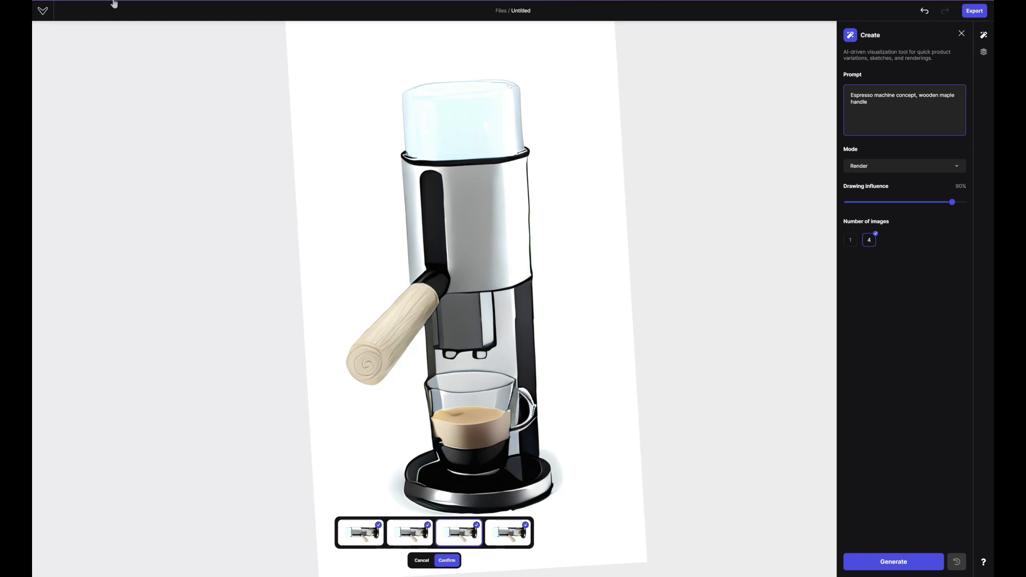
pyautogui.click(447, 560)
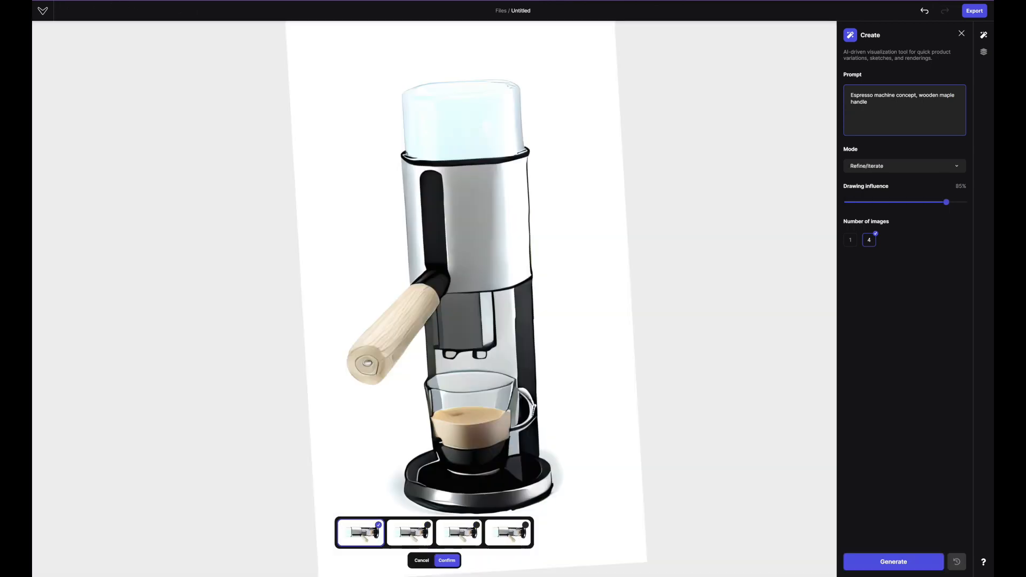
pyautogui.click(509, 533)
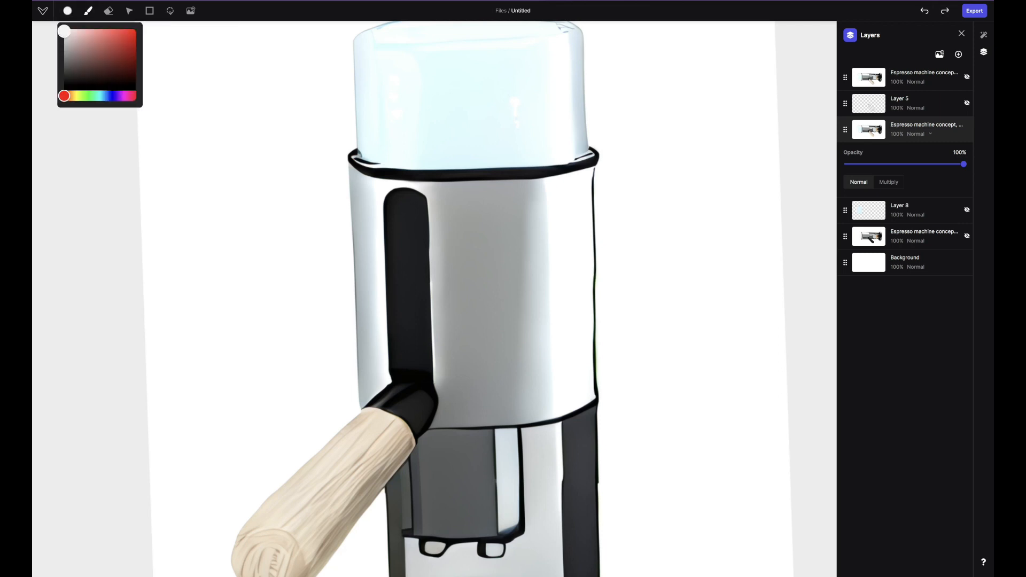
# - Brush white over the black body slot so only a thin dark strip remains
pyautogui.click(88, 11)
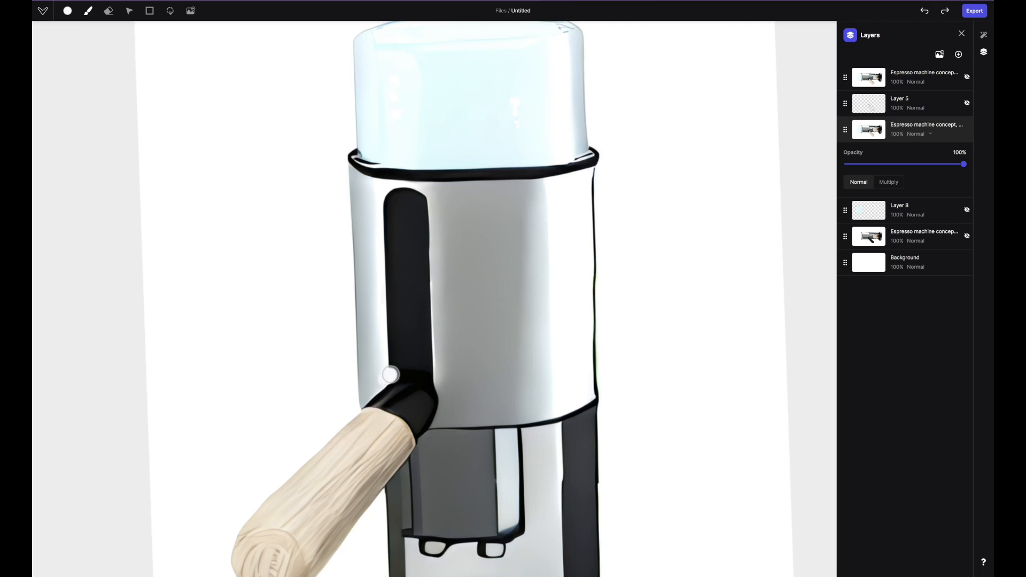
pyautogui.click(89, 11)
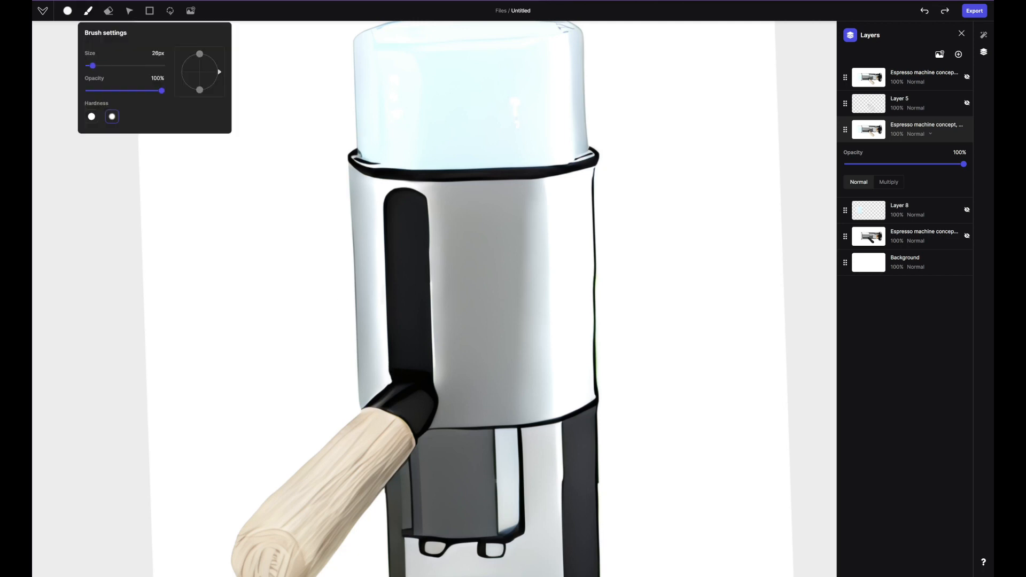
pyautogui.moveTo(392, 254); pyautogui.dragTo(393, 382)
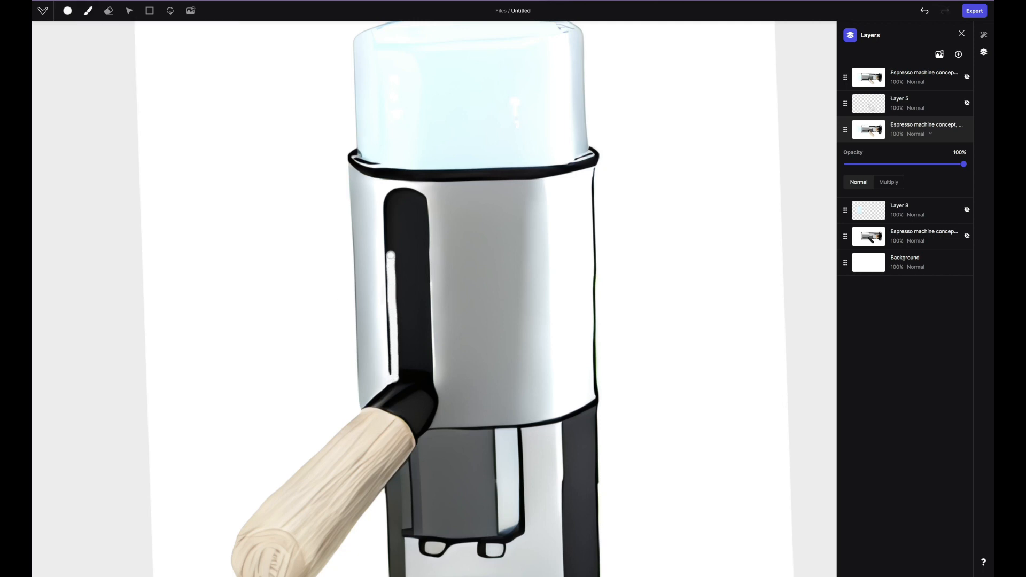
pyautogui.moveTo(393, 191); pyautogui.dragTo(389, 364)
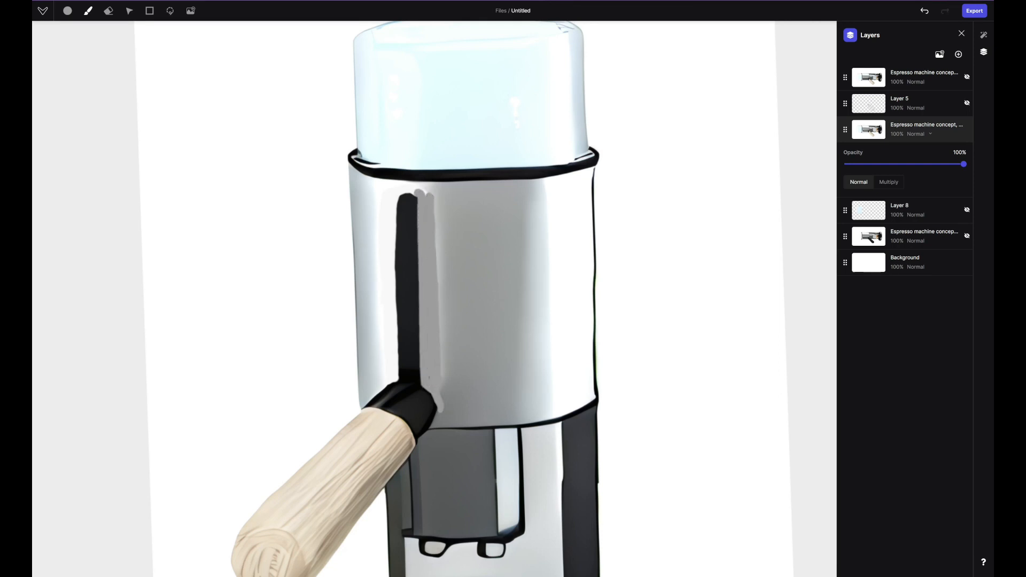
pyautogui.click(66, 11)
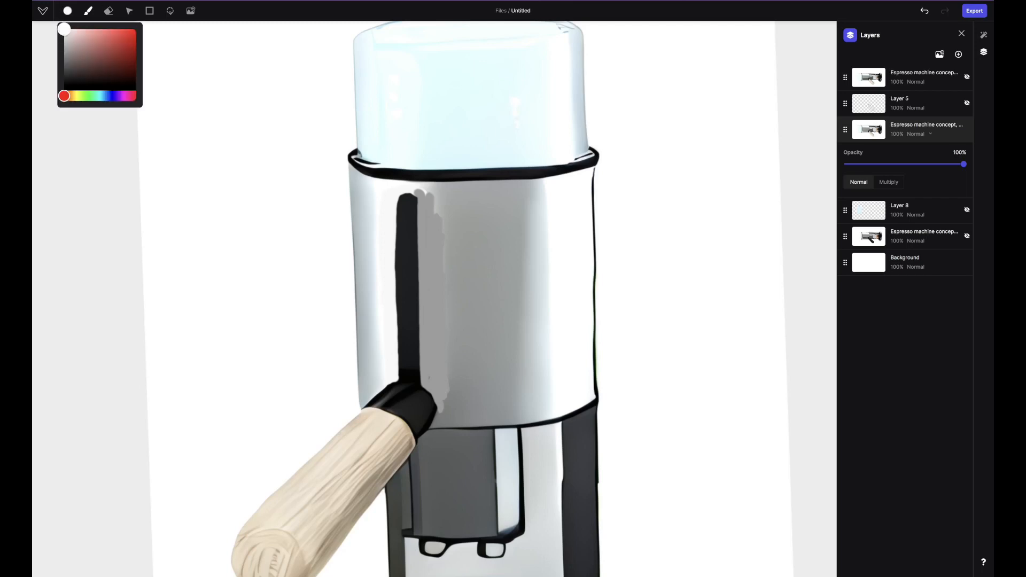
pyautogui.click(89, 10)
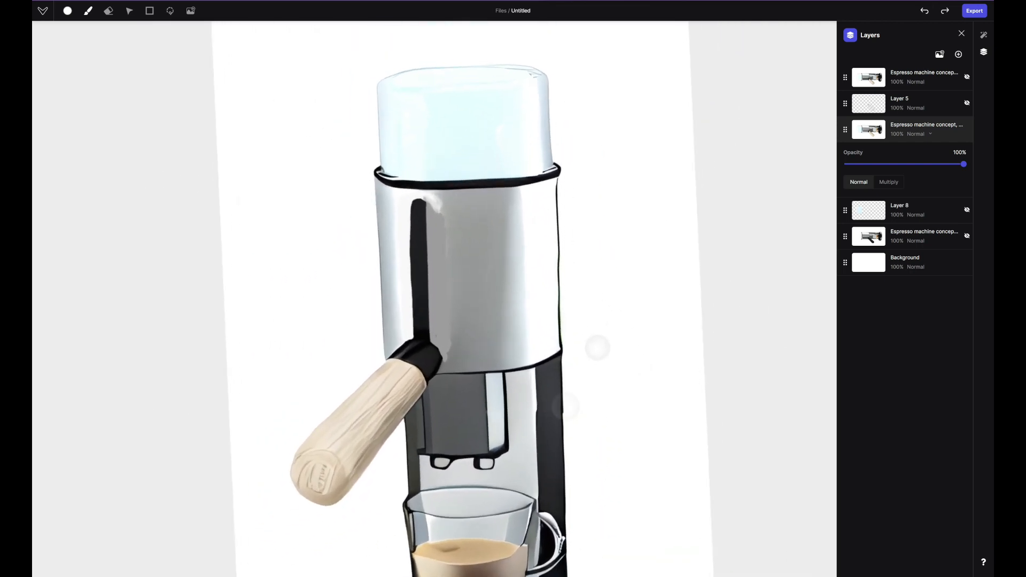
# - Apply a 100% Refine/Iterate 'keyshot render' pass, confirm it, and add a new empty layer
pyautogui.click(984, 34)
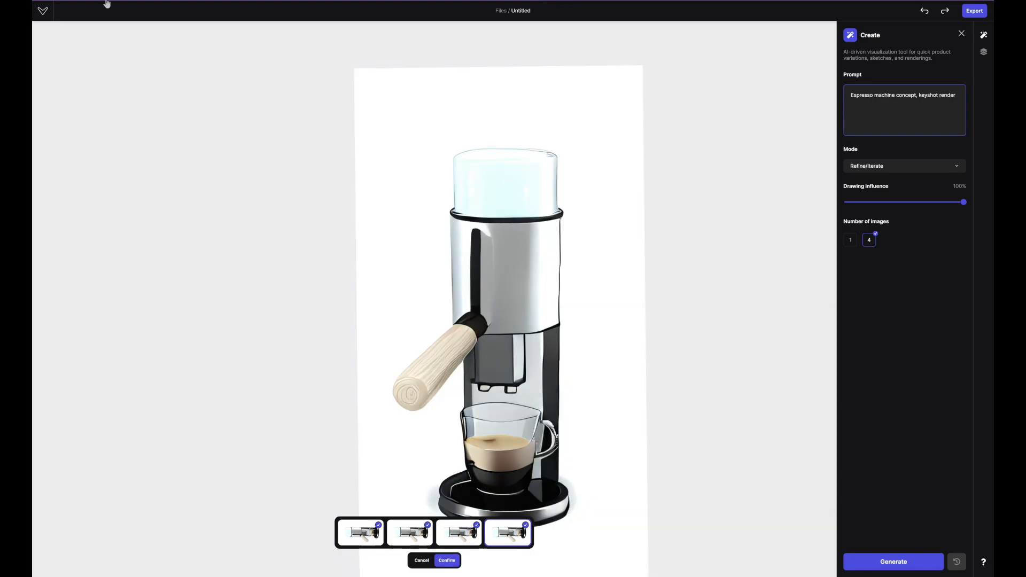
pyautogui.click(447, 561)
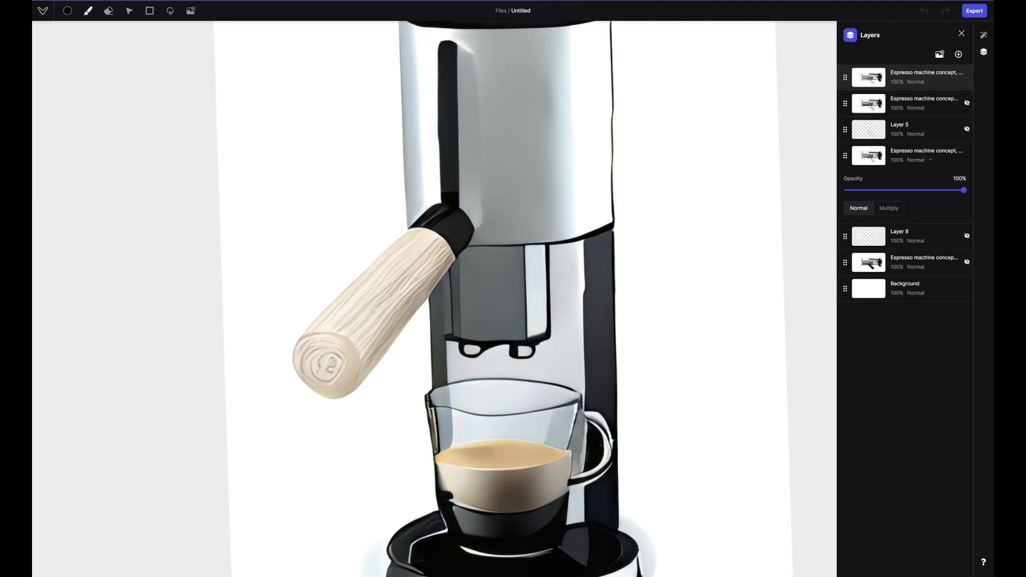
pyautogui.click(66, 11)
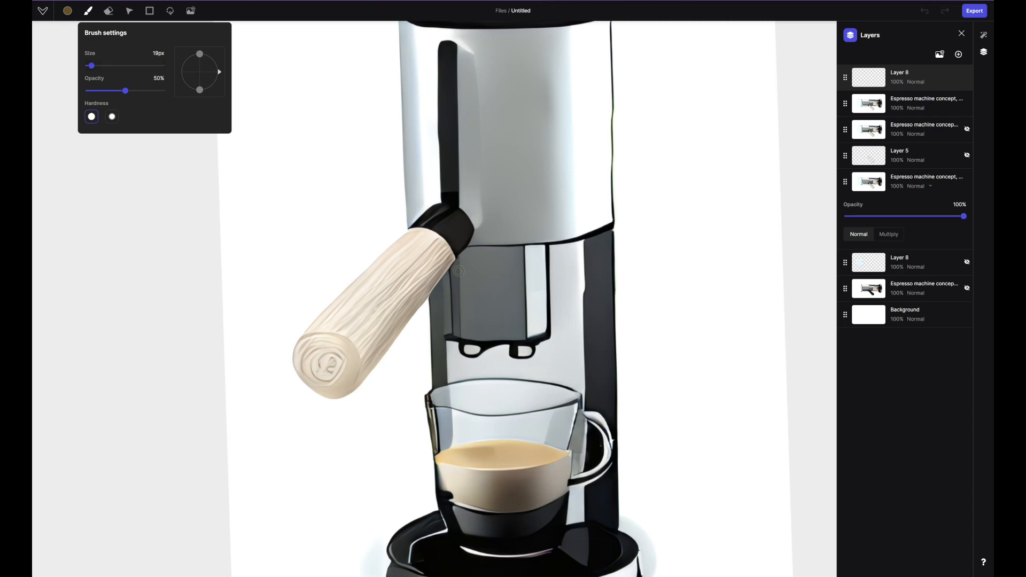
# - Fill the opening under the housing with brown and give it a light outline
pyautogui.moveTo(125, 89); pyautogui.dragTo(154, 90)
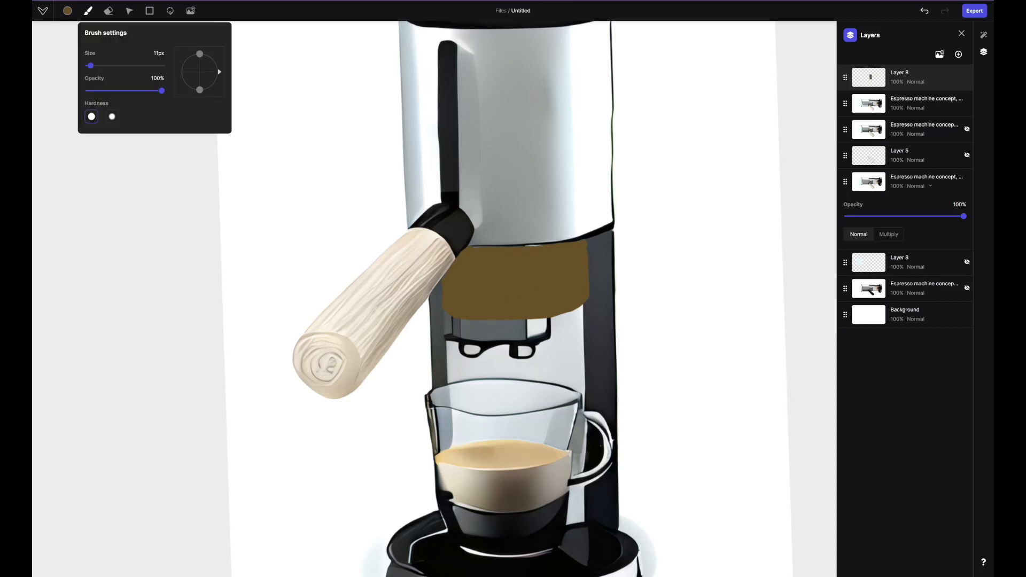
pyautogui.click(66, 10)
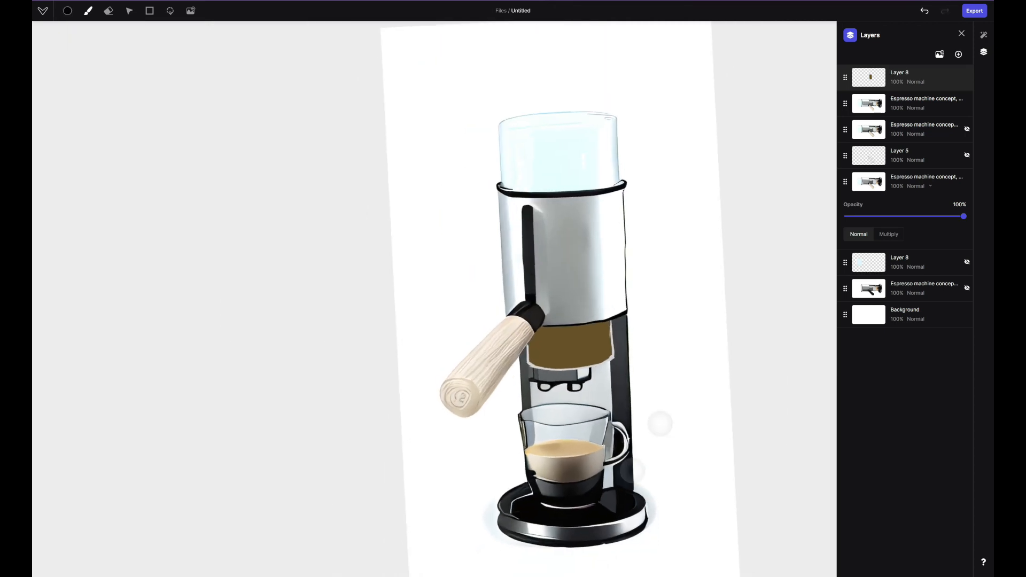
pyautogui.click(109, 11)
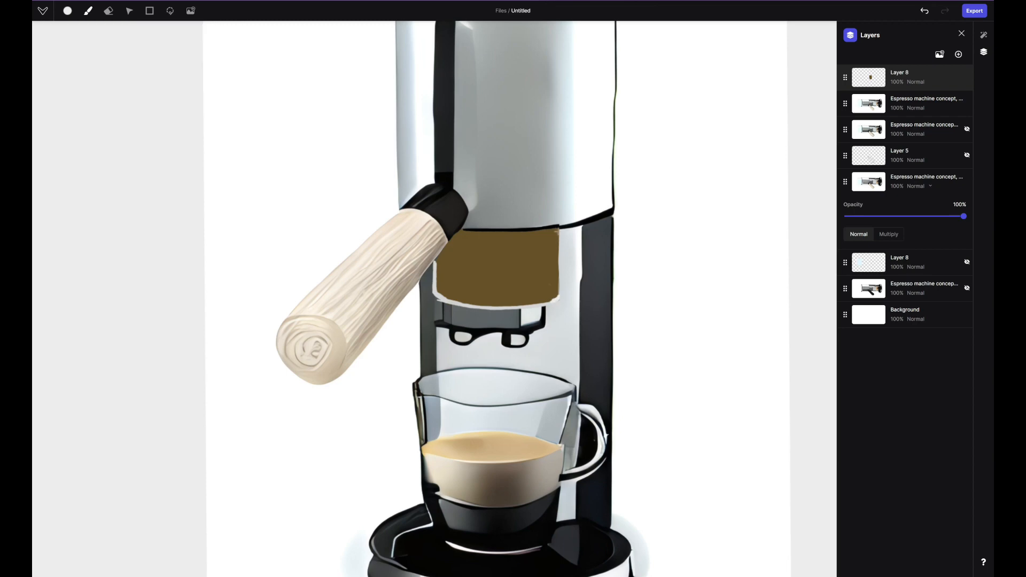
# - Shade the brown chamber softly with a large low-opacity brush
pyautogui.click(66, 11)
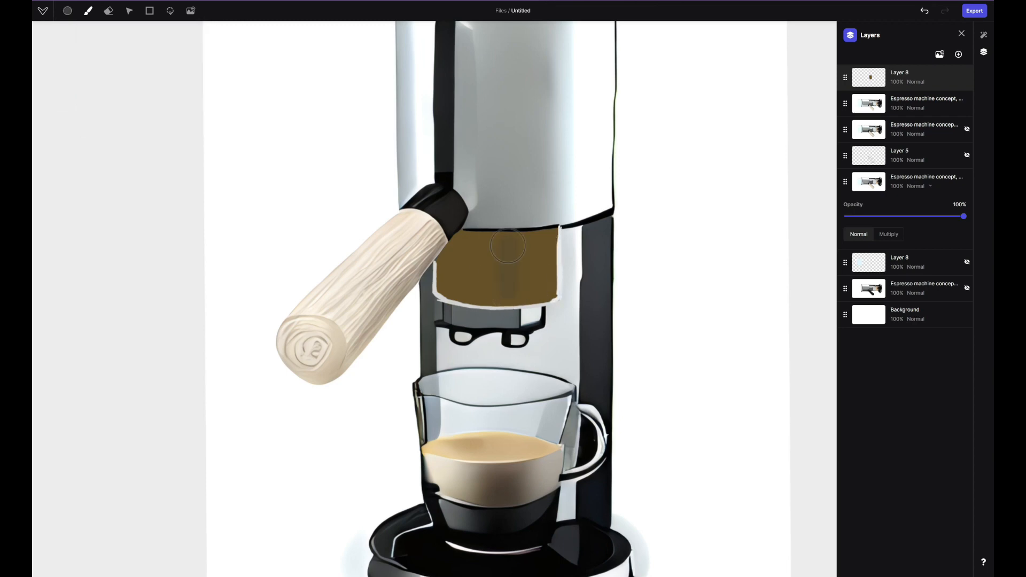
pyautogui.click(108, 11)
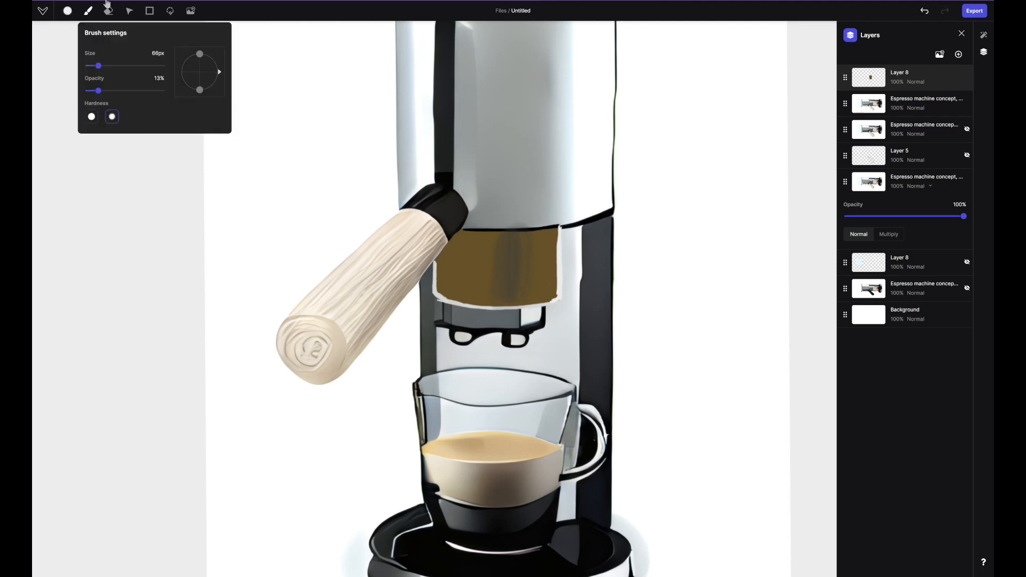
pyautogui.click(109, 11)
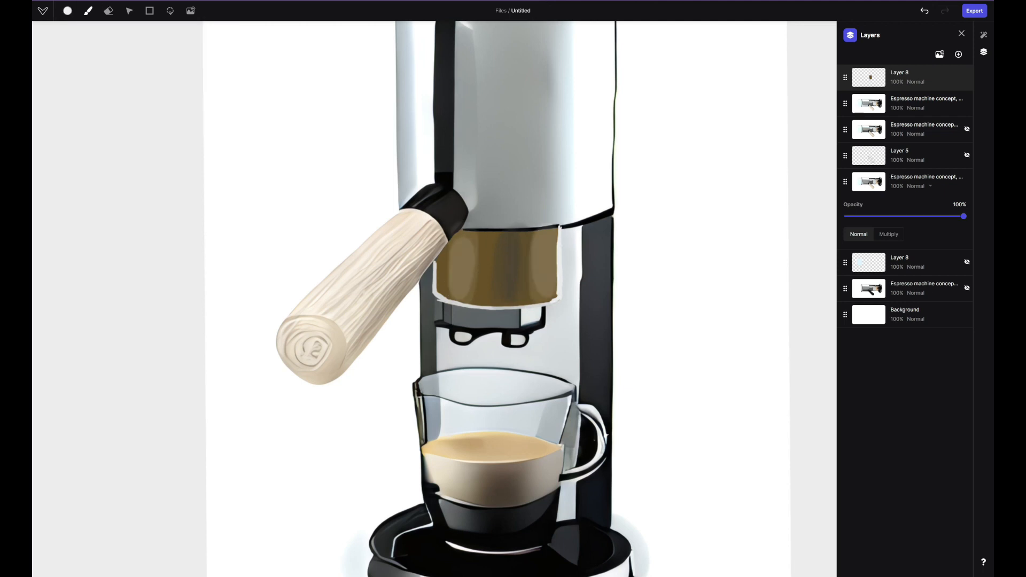
pyautogui.click(89, 10)
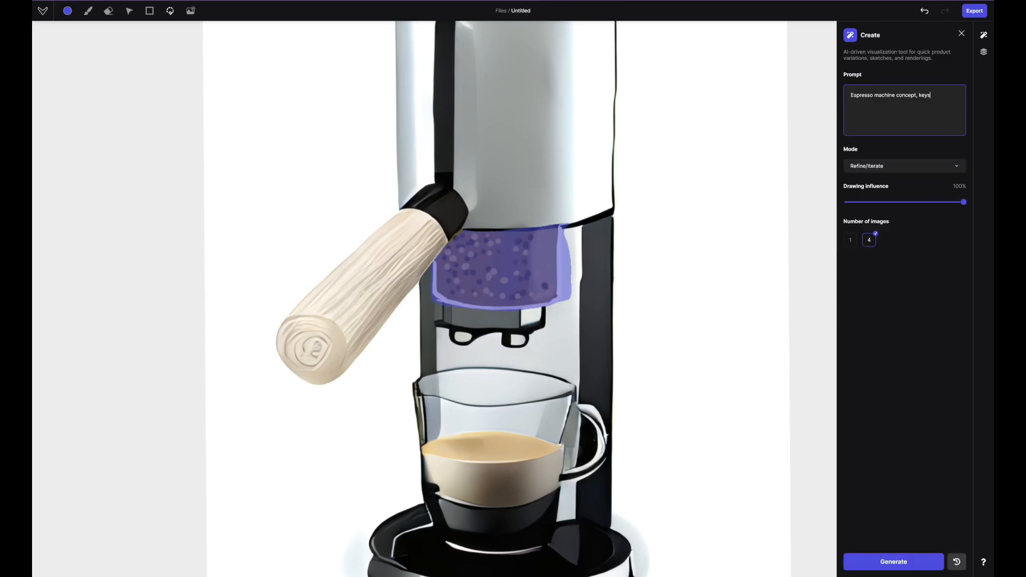
# - Generate coffee-grounds renders for the chamber and compare the variations in Render mode
pyautogui.write('coffee groun')
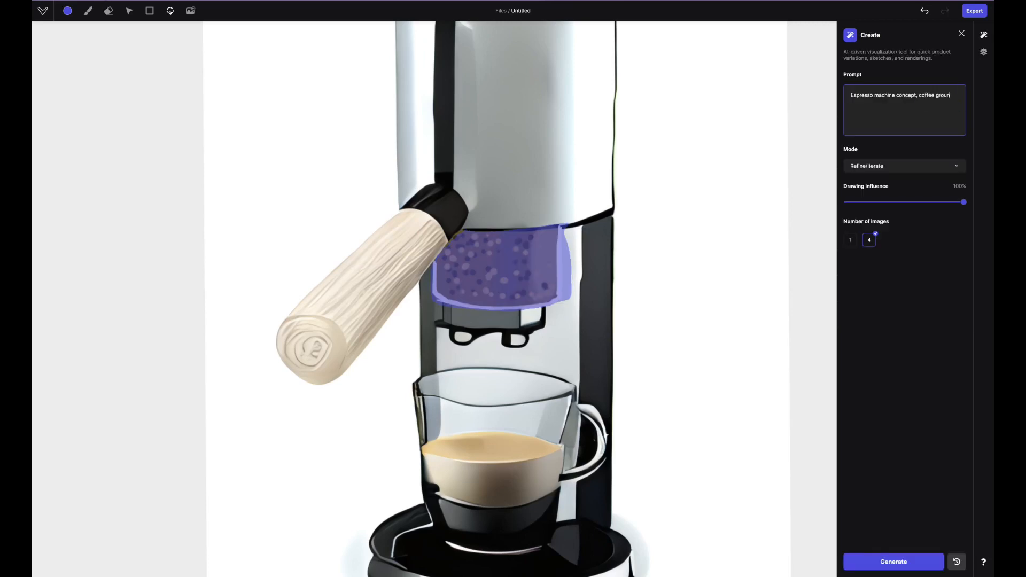
pyautogui.click(892, 562)
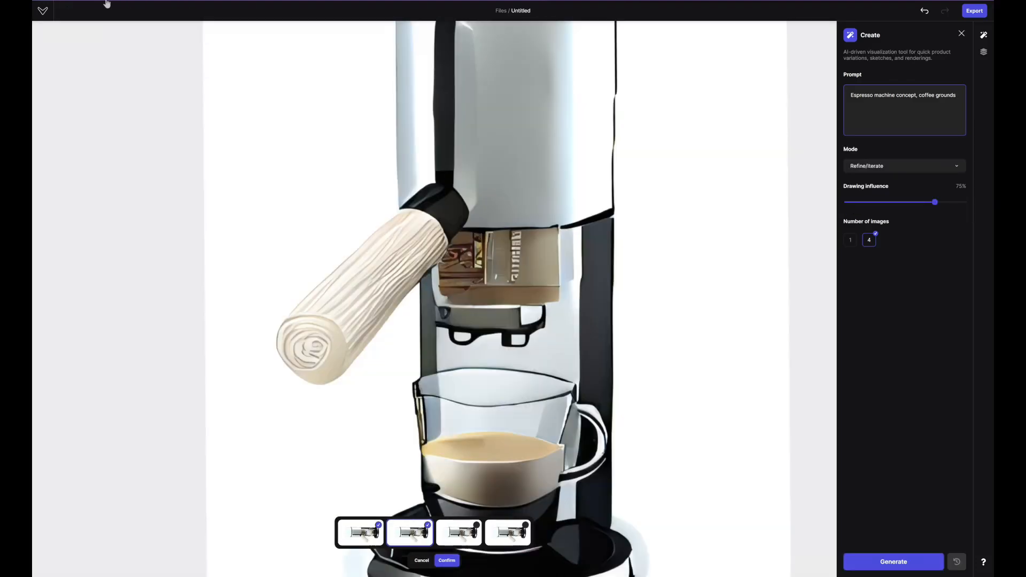
pyautogui.click(893, 561)
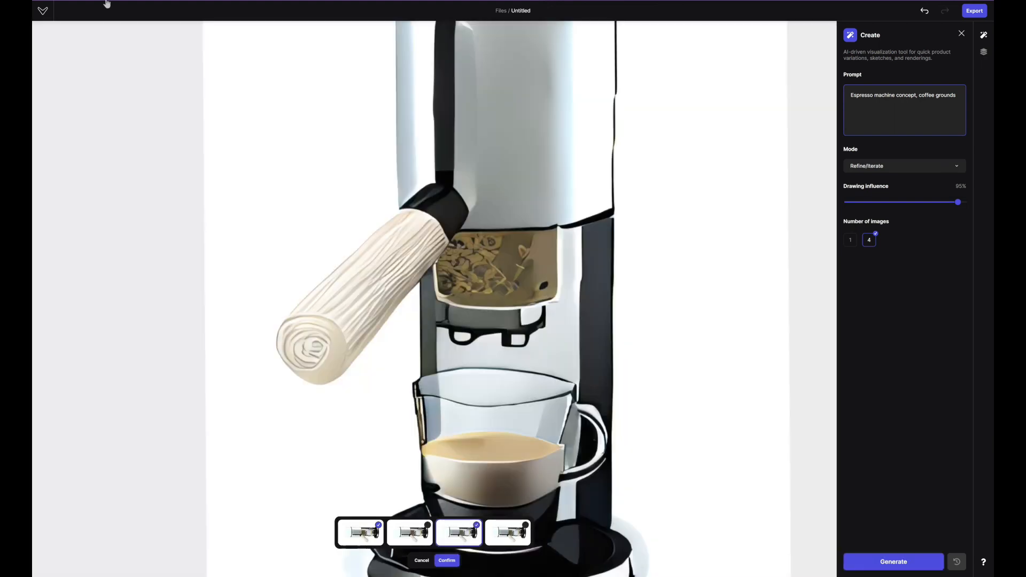
pyautogui.click(892, 561)
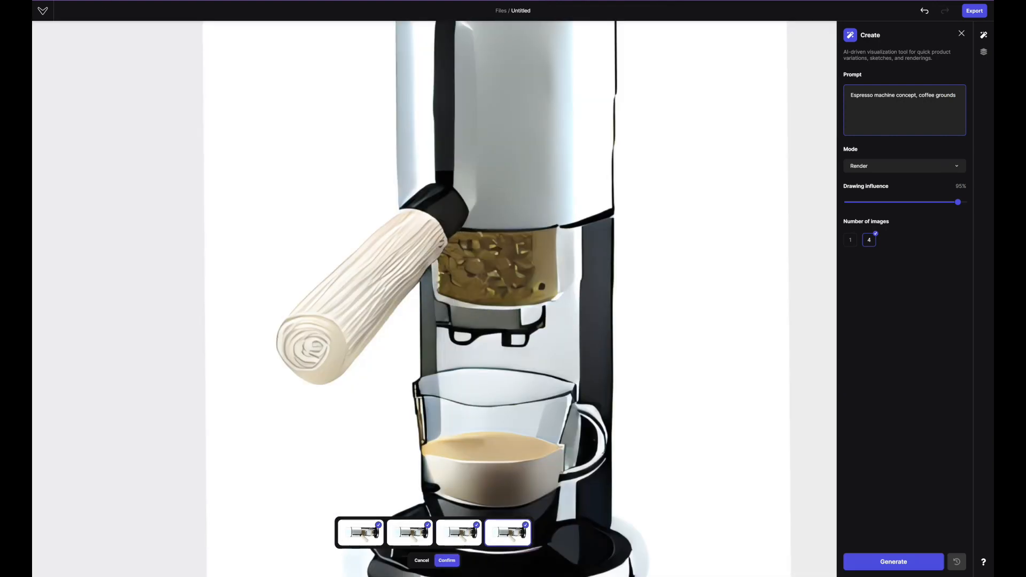
# - Set drawing influence to 100%, preview the first variation and confirm the visible-grounds render
pyautogui.moveTo(958, 202); pyautogui.dragTo(889, 202)
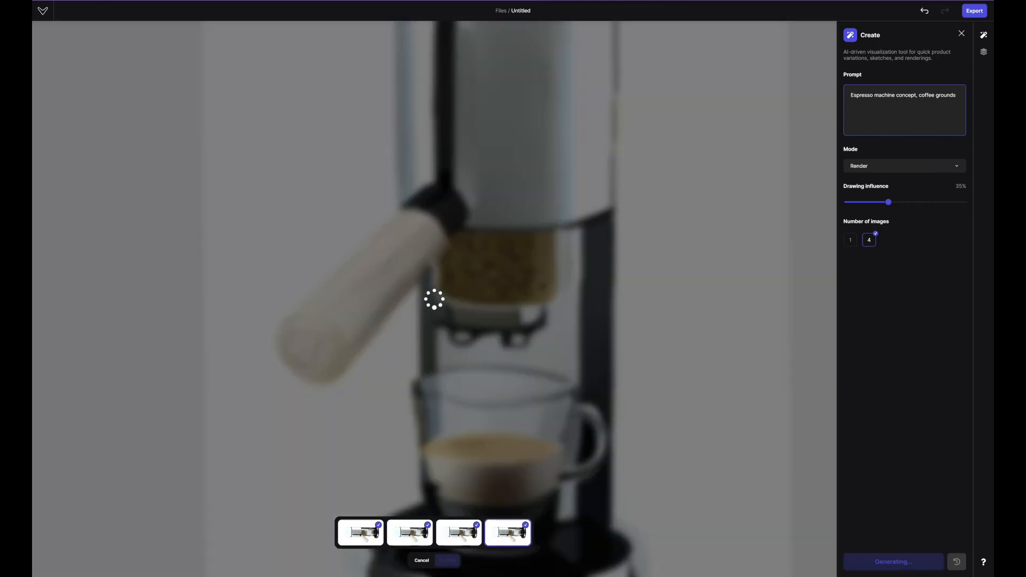
pyautogui.moveTo(888, 202); pyautogui.dragTo(964, 202)
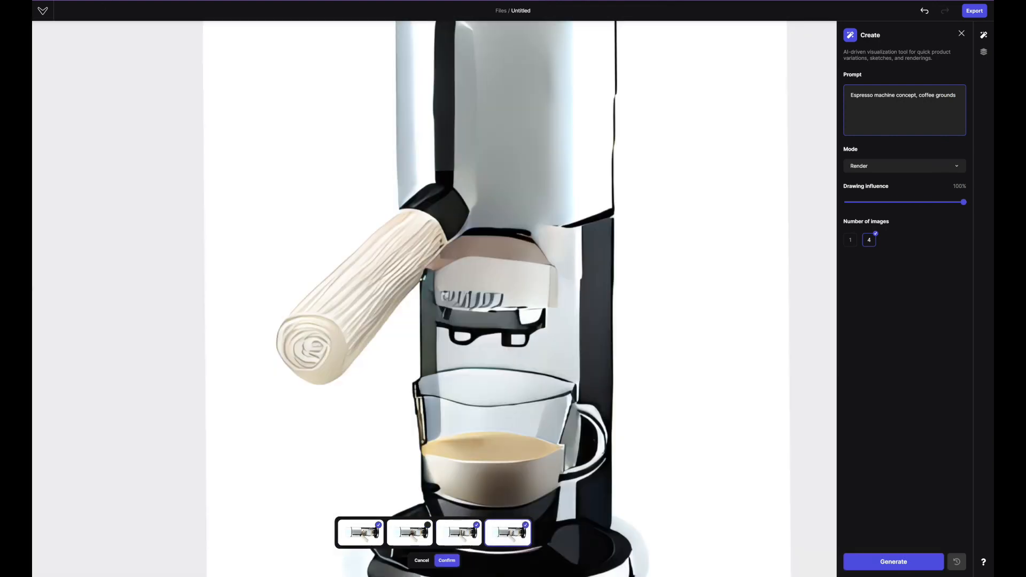
pyautogui.click(359, 532)
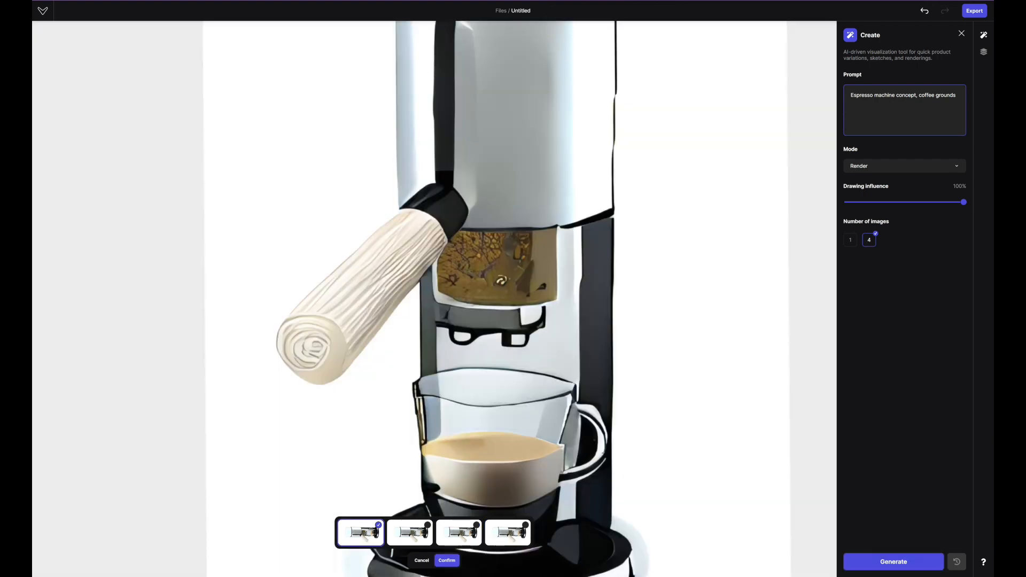
pyautogui.click(447, 560)
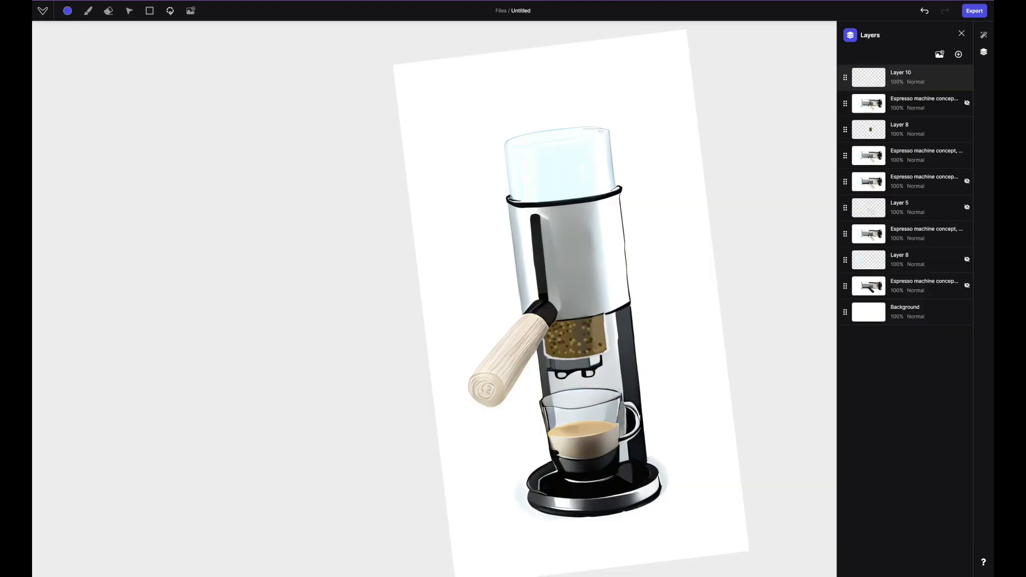
pyautogui.click(89, 11)
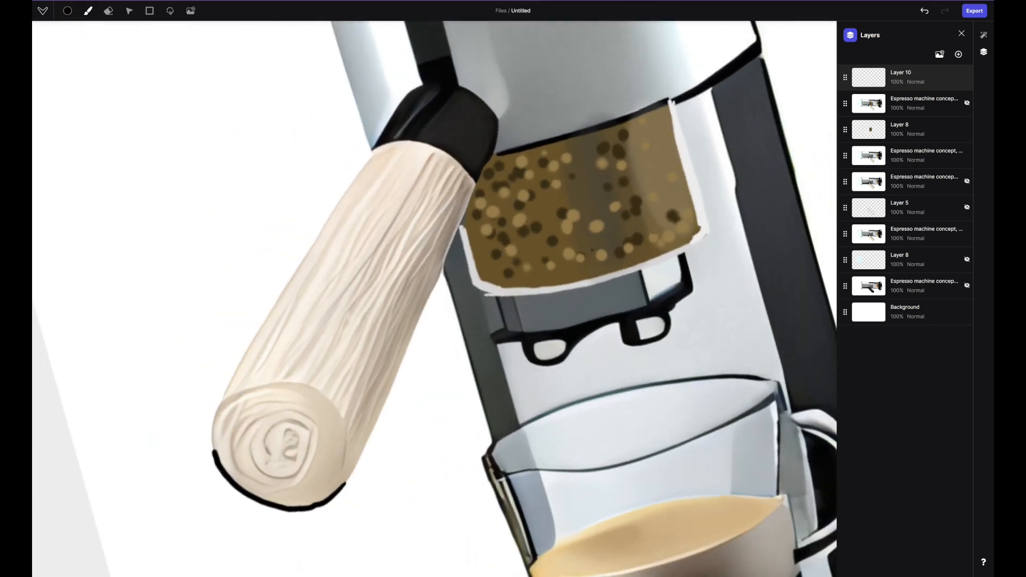
pyautogui.moveTo(389, 131); pyautogui.dragTo(216, 445)
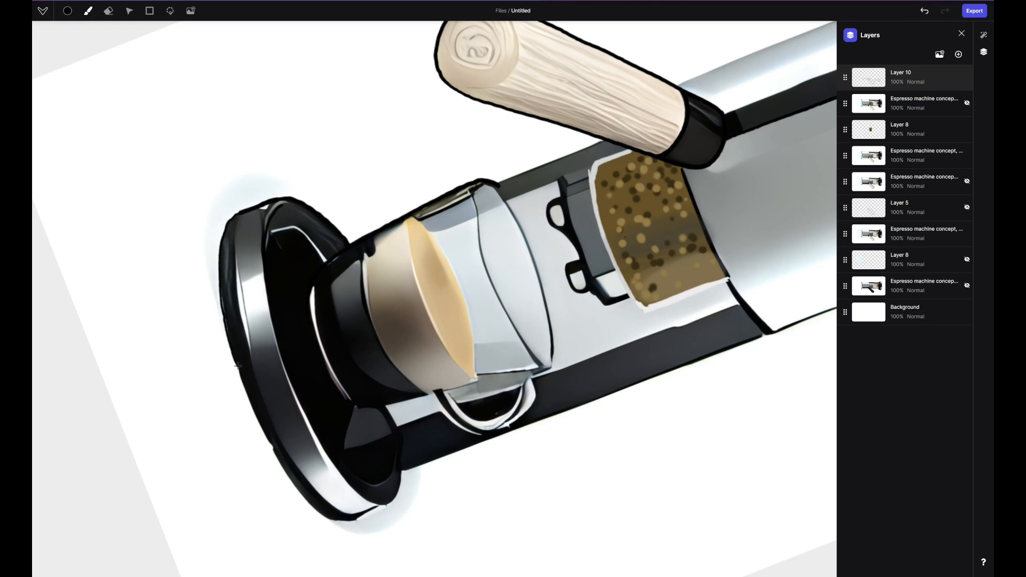
pyautogui.moveTo(221, 302); pyautogui.dragTo(354, 524)
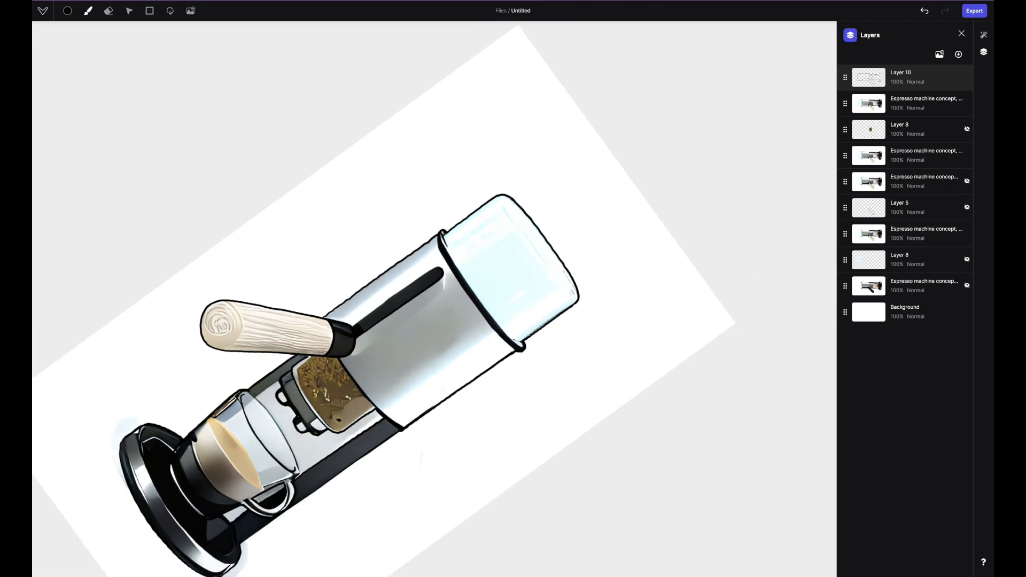
pyautogui.click(985, 34)
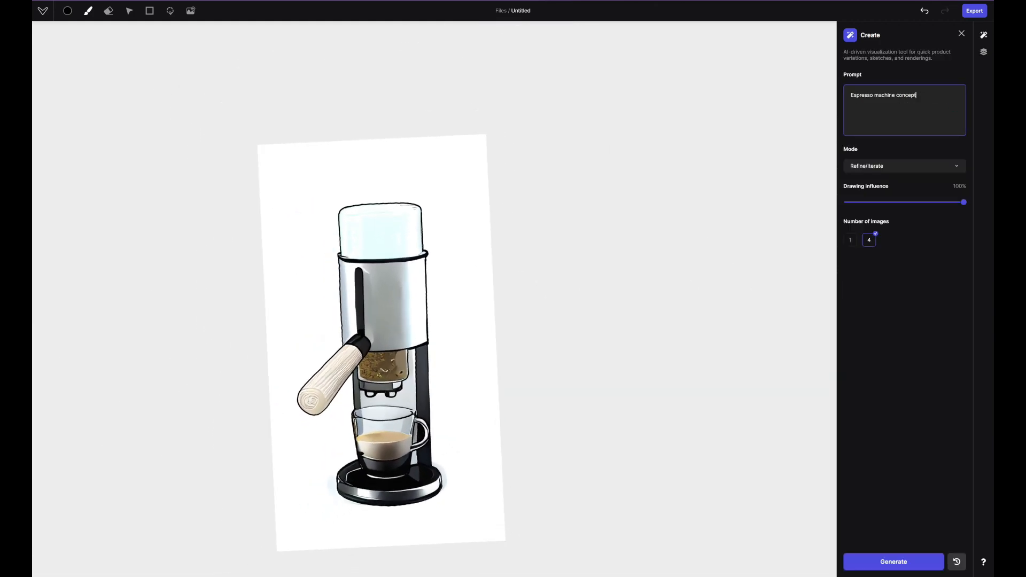
# - Generate 'Espresso machine concept' variations in Render mode and preview the second, third and fourth results
pyautogui.click(892, 561)
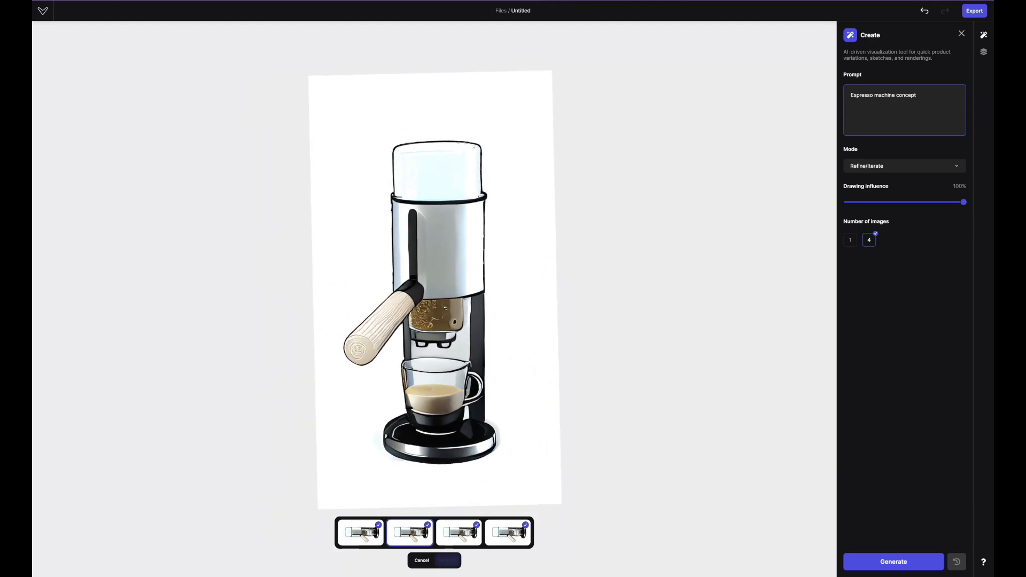
pyautogui.click(893, 561)
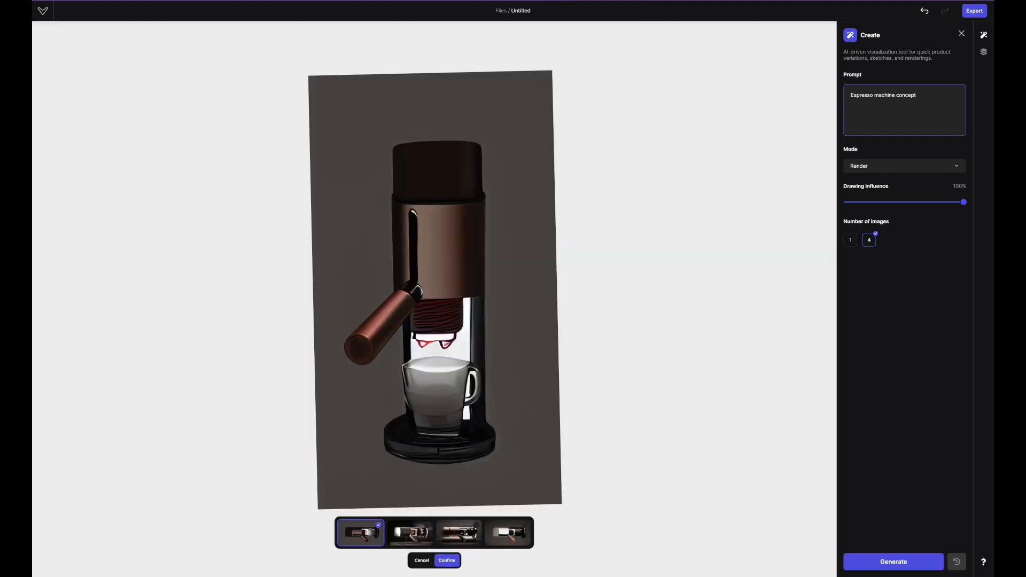
pyautogui.click(458, 531)
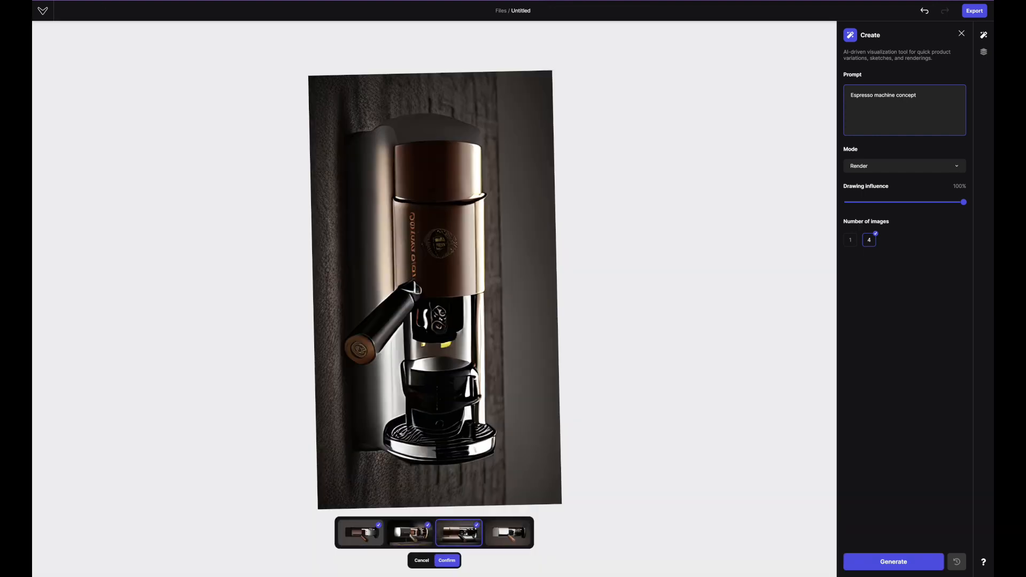
pyautogui.click(509, 532)
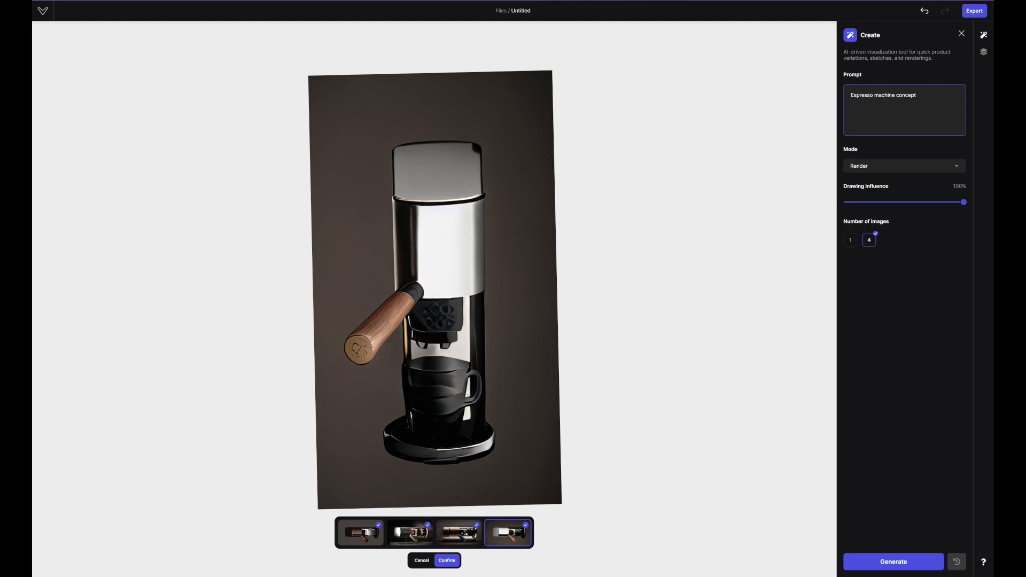
pyautogui.click(410, 533)
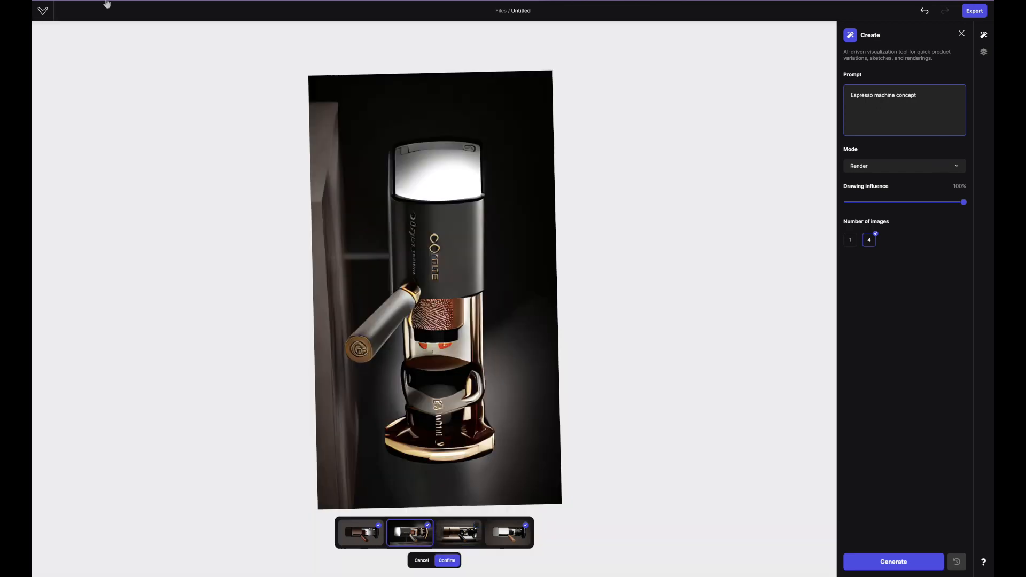
# - Regenerate renders at 75% drawing influence, restore 100%, compare them, then discard all variations
pyautogui.moveTo(963, 202); pyautogui.dragTo(934, 202)
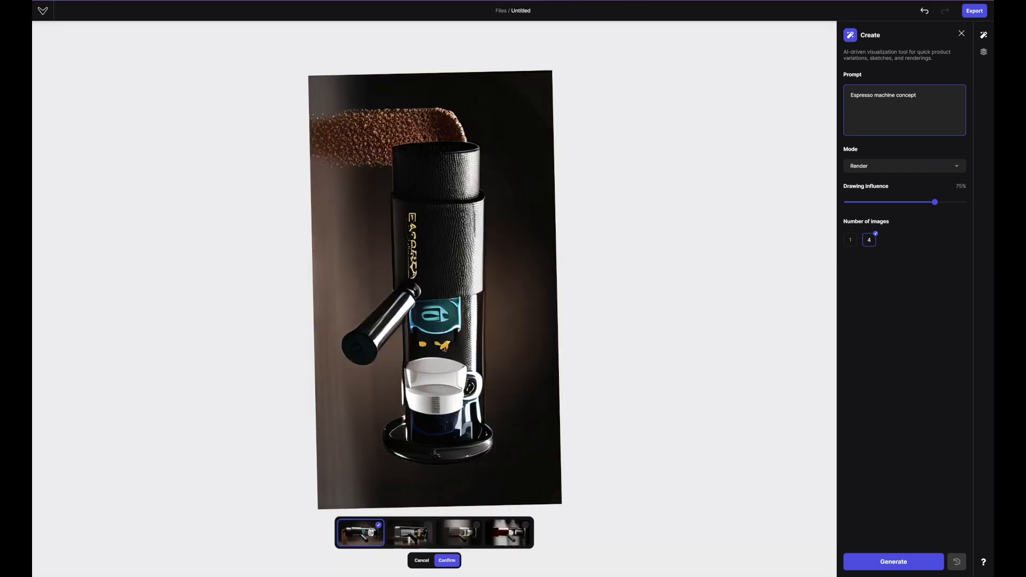
pyautogui.click(459, 532)
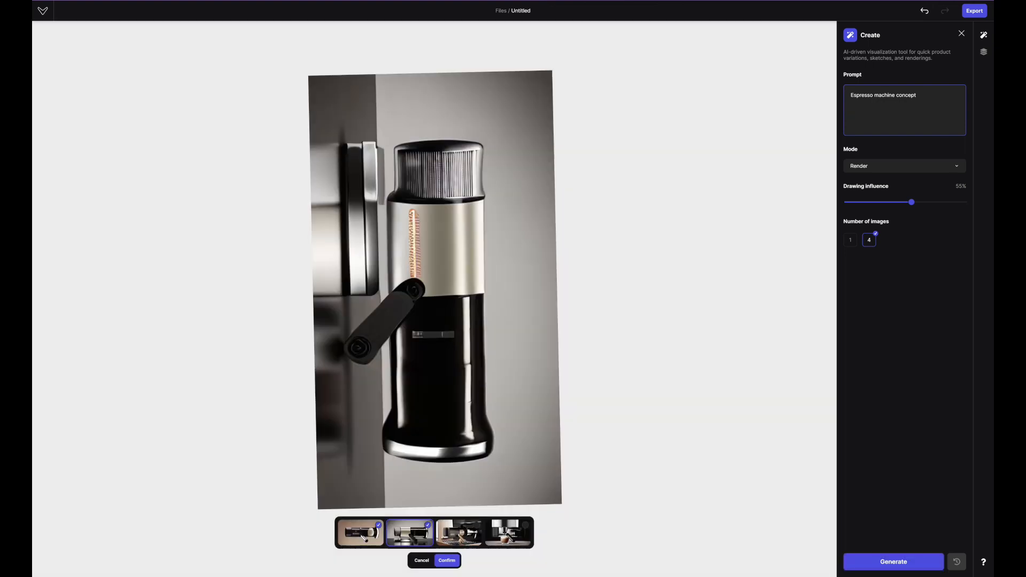
pyautogui.moveTo(912, 202); pyautogui.dragTo(964, 202)
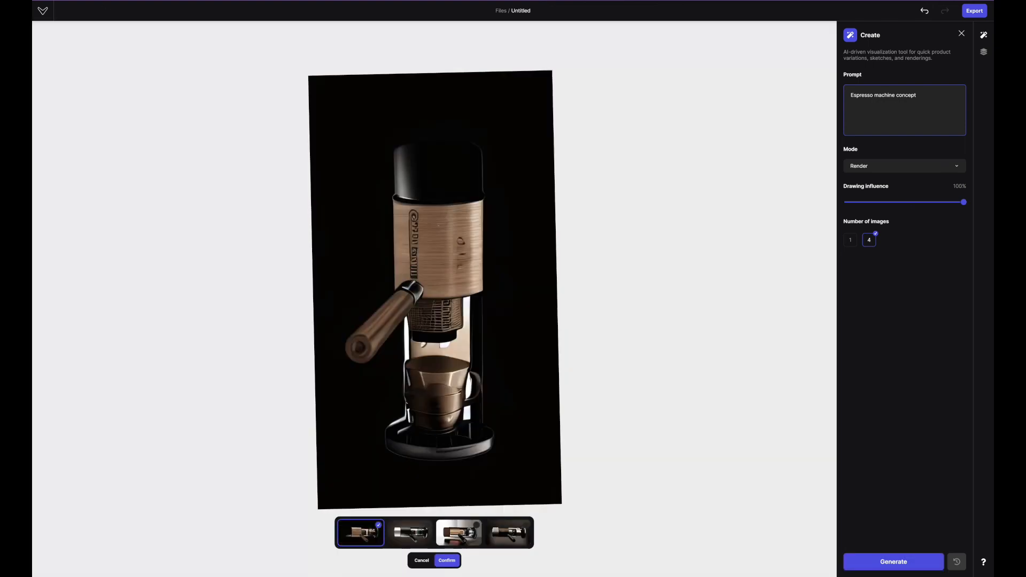
pyautogui.click(408, 531)
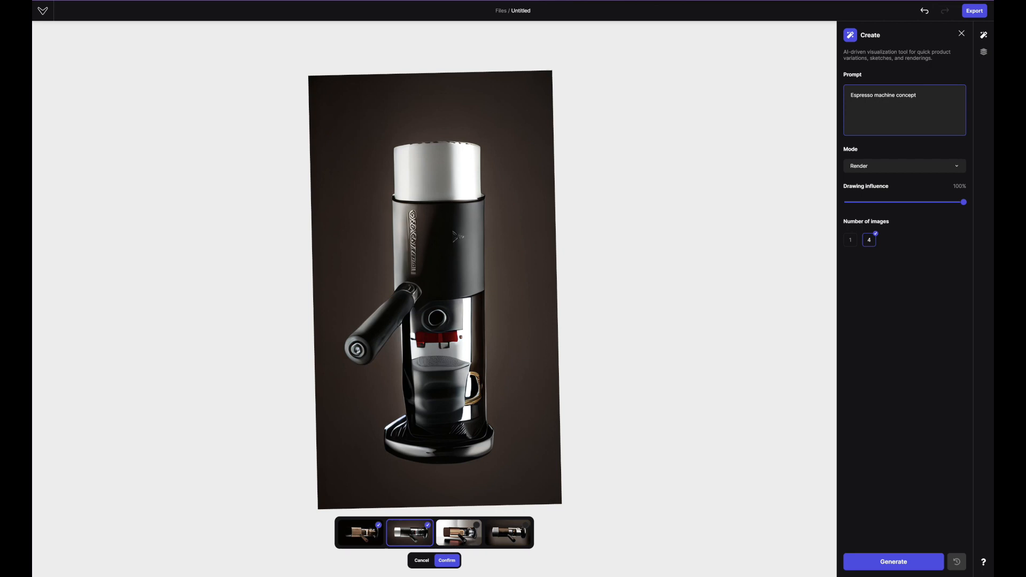
pyautogui.click(507, 532)
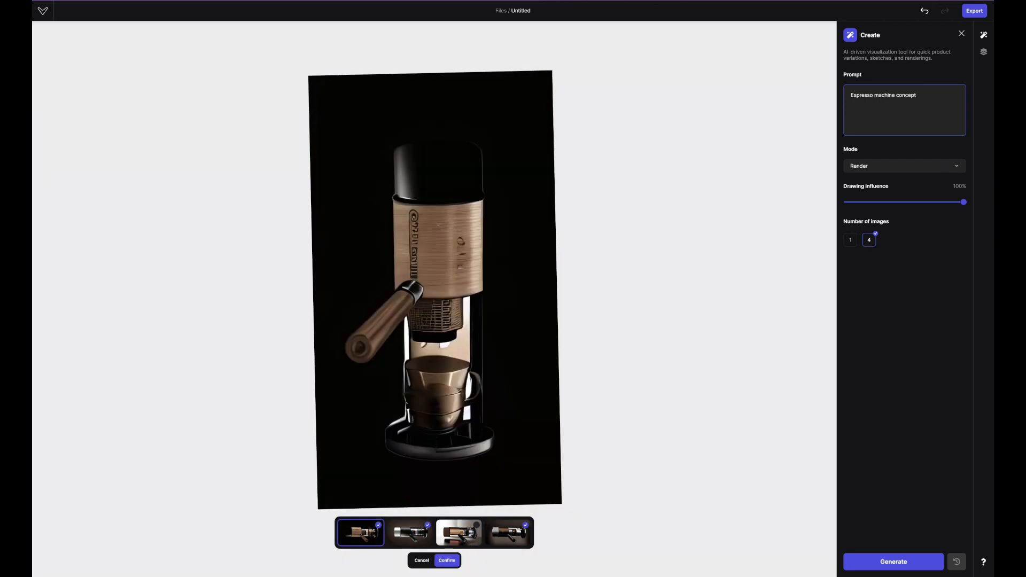
pyautogui.click(447, 560)
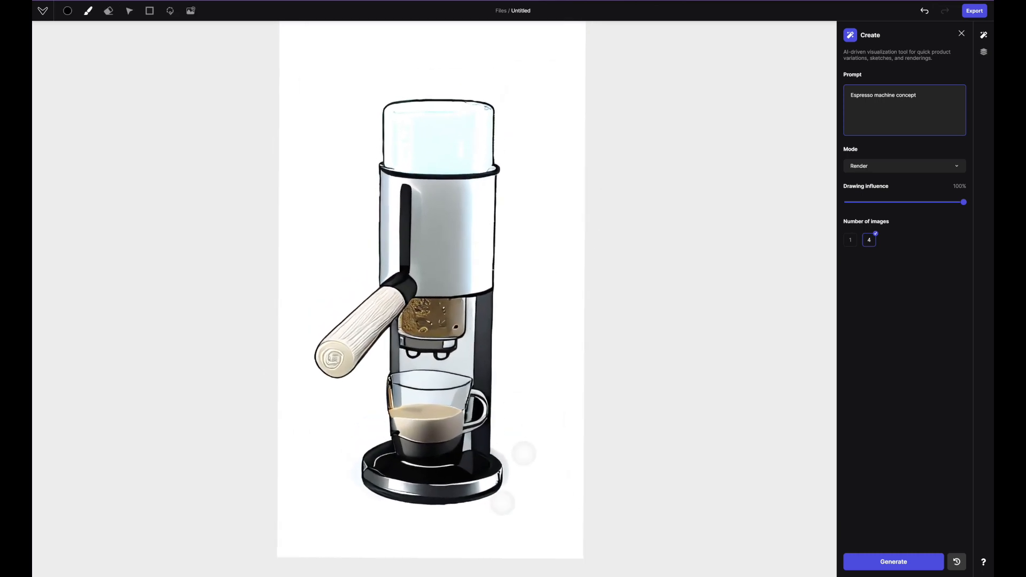